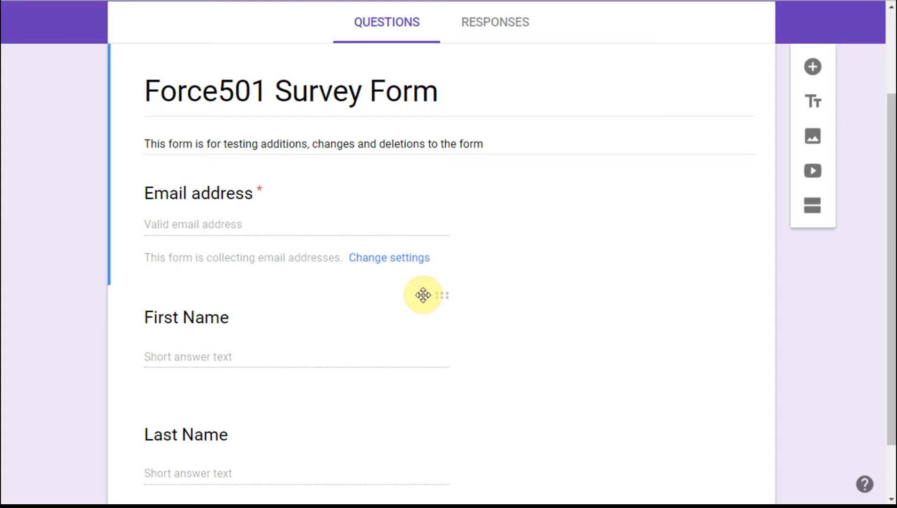
{"action": "mouse_move", "coordinate": [491, 306]}
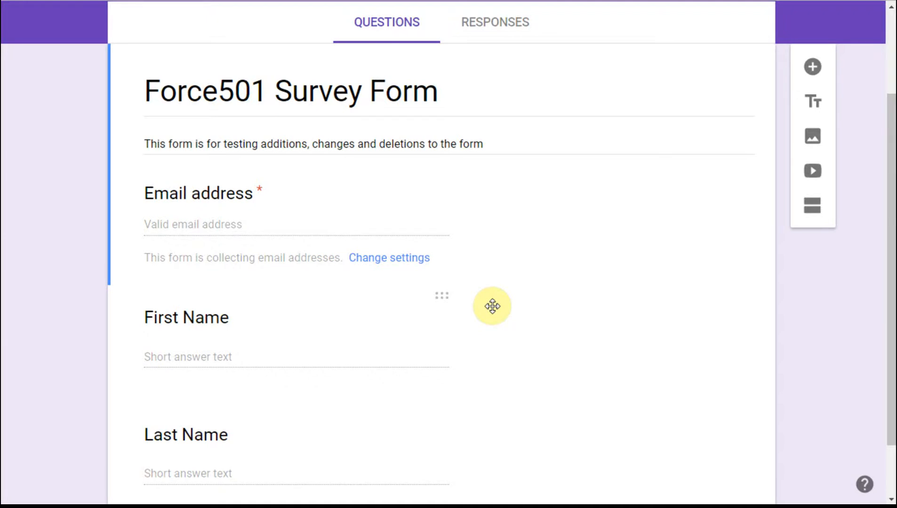
{"action": "mouse_move", "coordinate": [315, 183]}
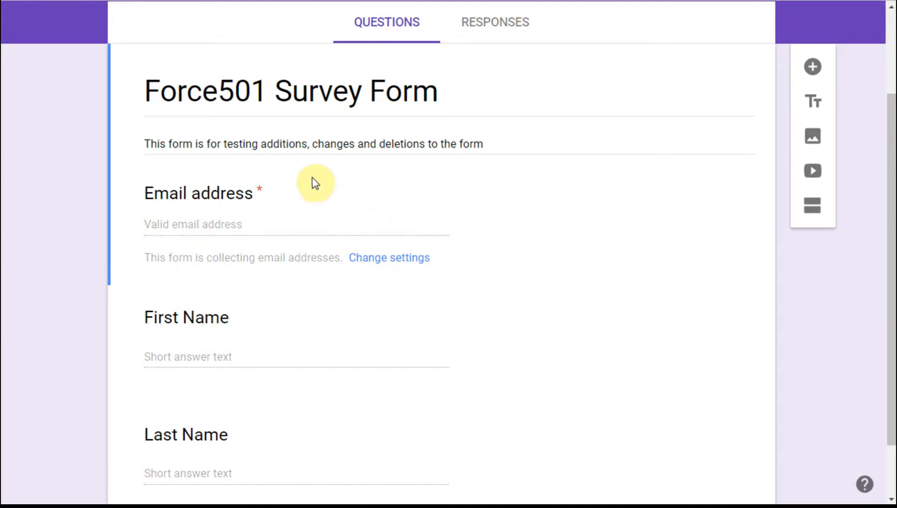
{"action": "mouse_move", "coordinate": [280, 200]}
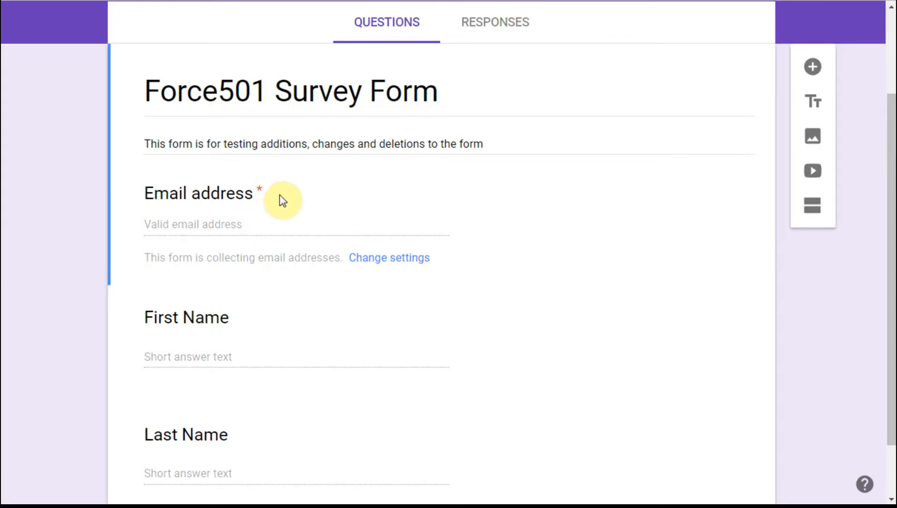
{"action": "mouse_move", "coordinate": [281, 207]}
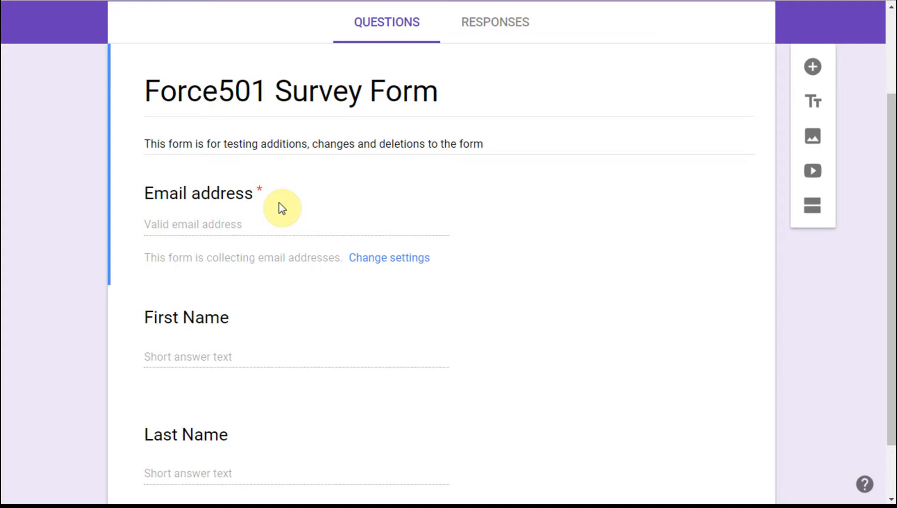
{"action": "mouse_move", "coordinate": [510, 341]}
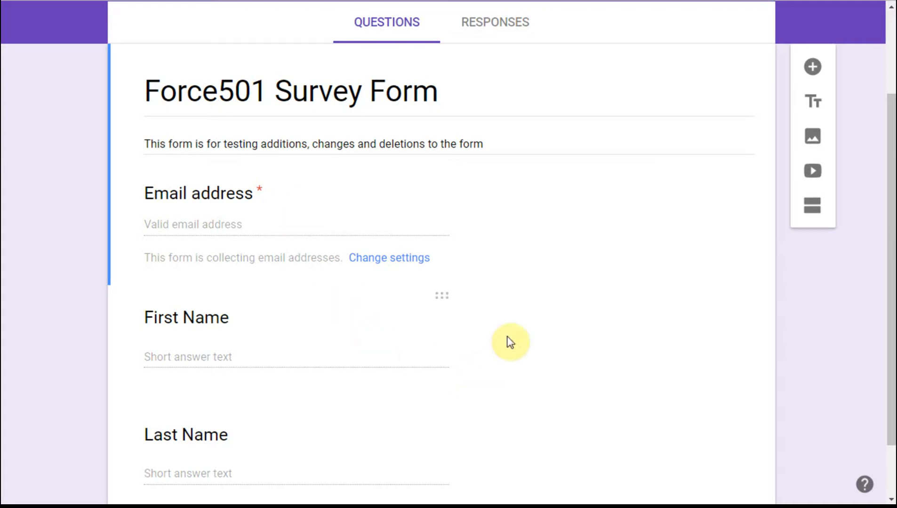
Add a short-answer question 'How many hours of sleep to you usuall get?' after Last Name
{"action": "scroll", "scroll_direction": "up", "scroll_amount": 3}
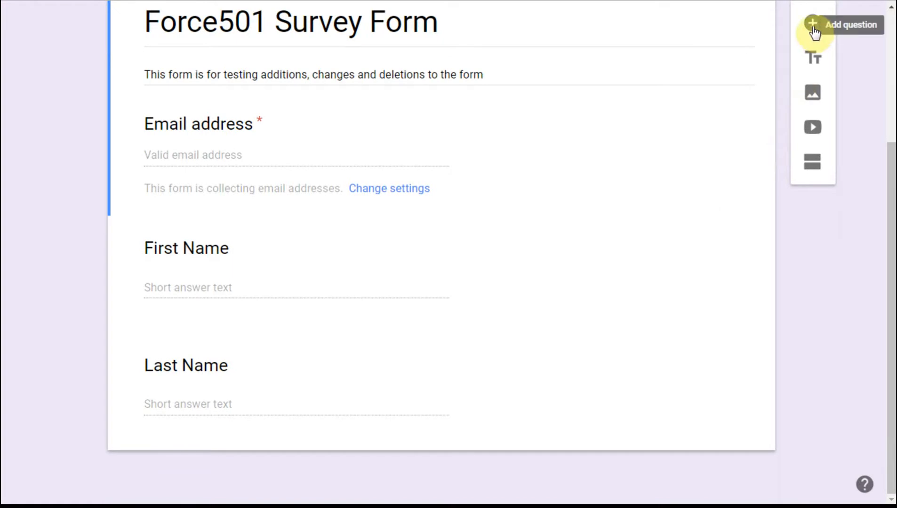
{"action": "left_click", "coordinate": [185, 365]}
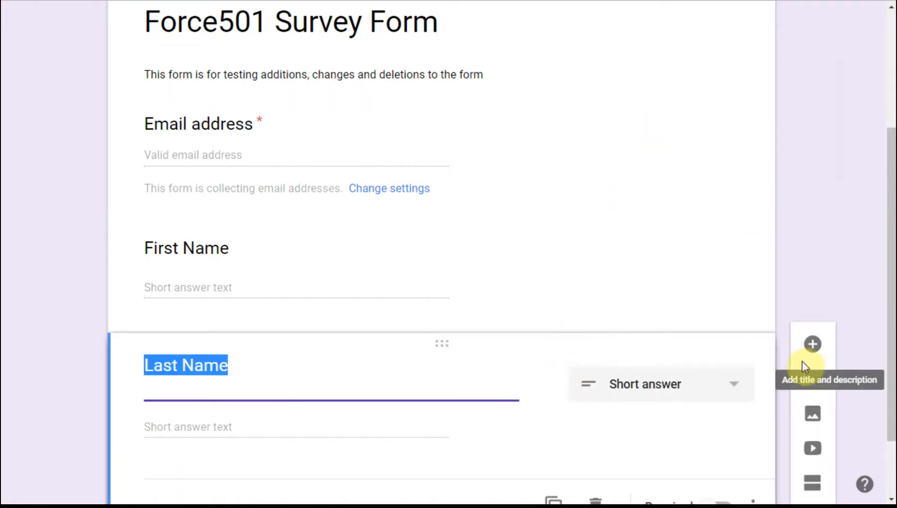
{"action": "left_click", "coordinate": [812, 343]}
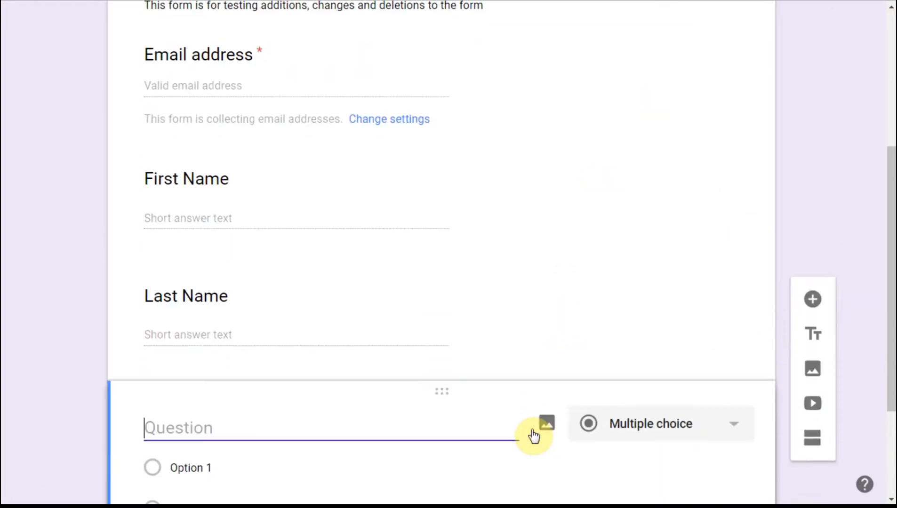
{"action": "type", "text": "How many hours of sleep to you usuall get?"}
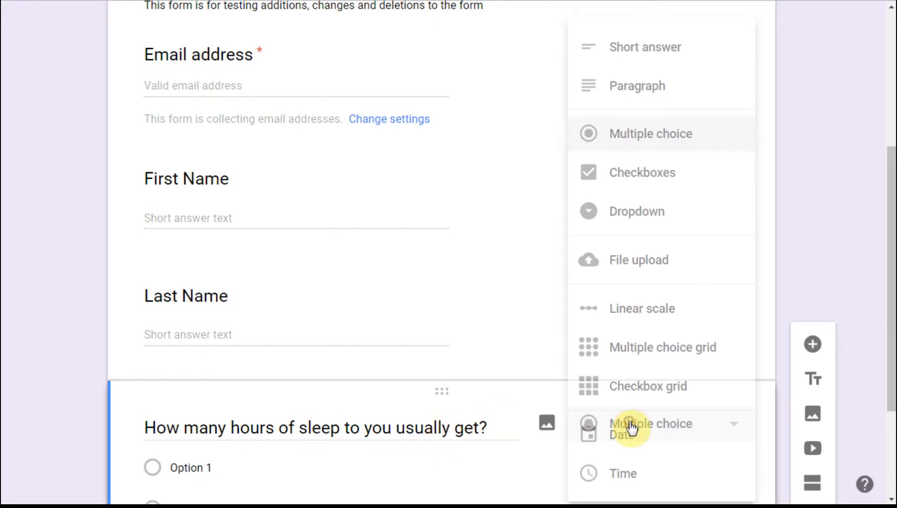
{"action": "left_click", "coordinate": [645, 46]}
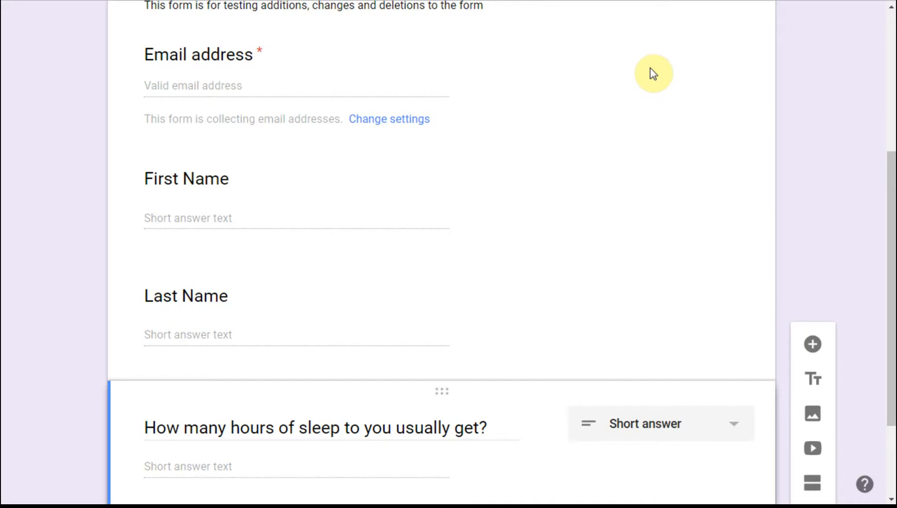
{"action": "left_click", "coordinate": [185, 296]}
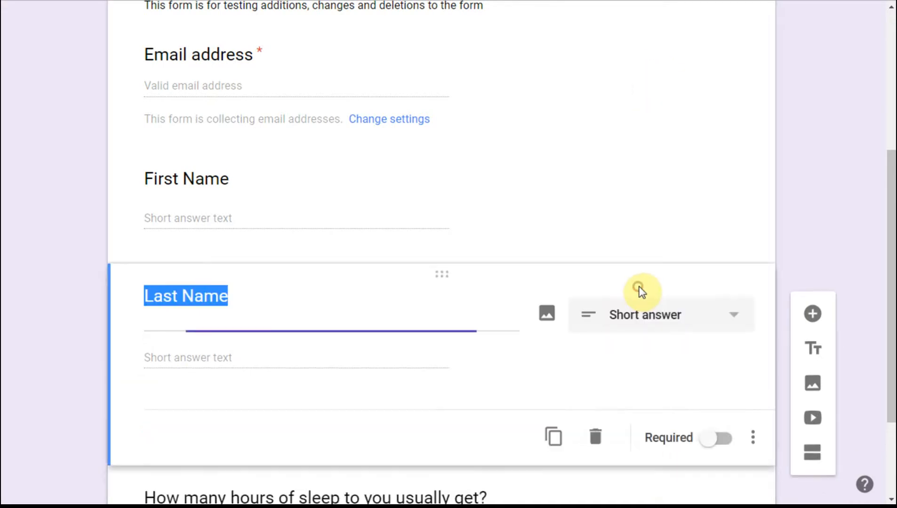
{"action": "mouse_move", "coordinate": [685, 158]}
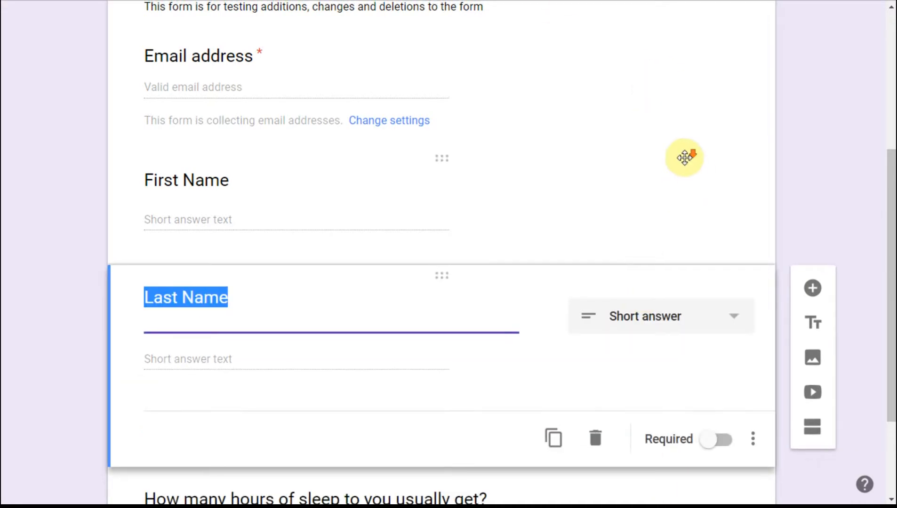
Open the form's responses in a linked Google Sheets spreadsheet
{"action": "scroll", "scroll_direction": "up", "scroll_amount": 3}
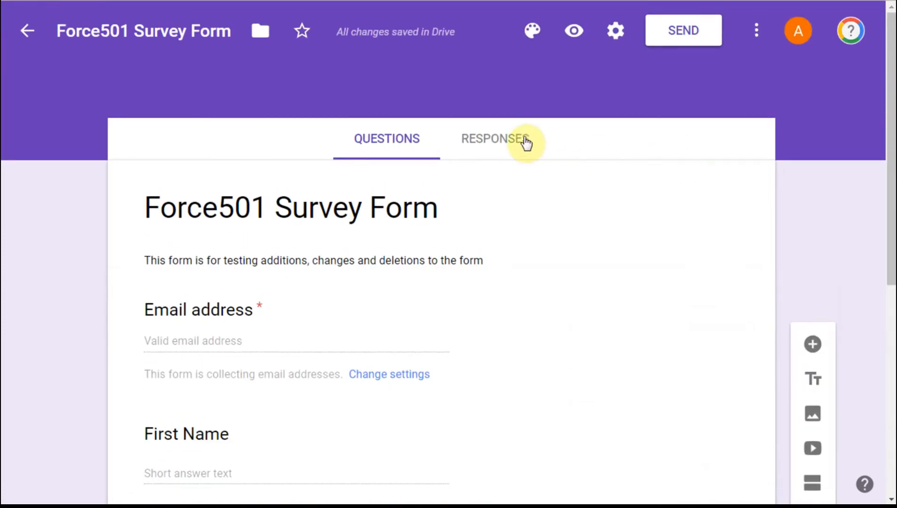
{"action": "scroll", "scroll_direction": "down", "scroll_amount": 3}
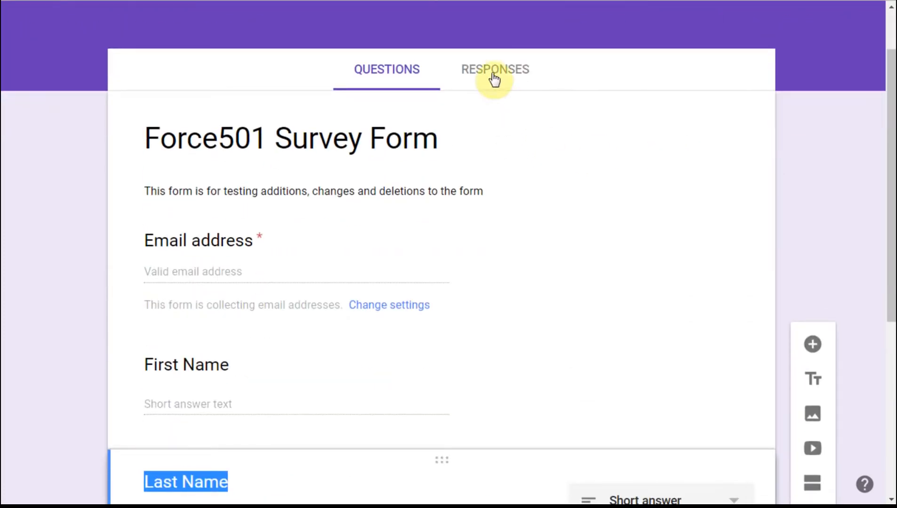
{"action": "left_click", "coordinate": [494, 69]}
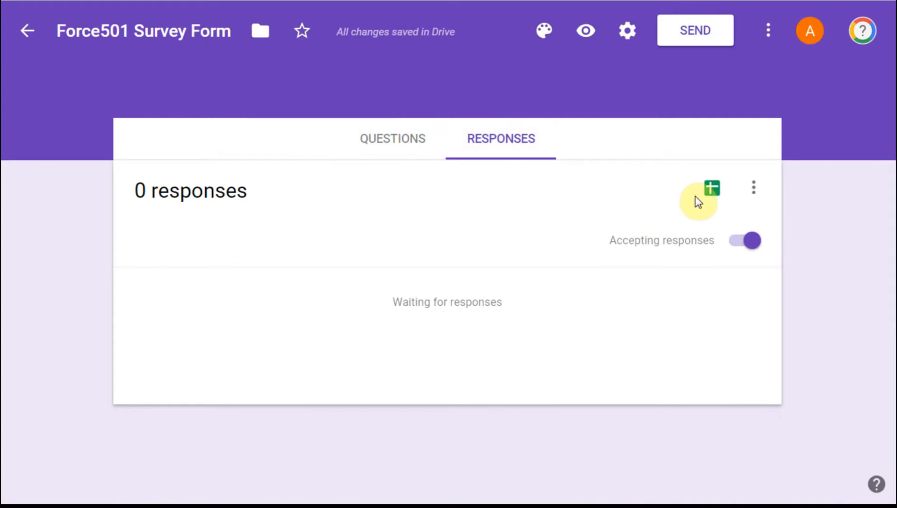
{"action": "left_click", "coordinate": [712, 189]}
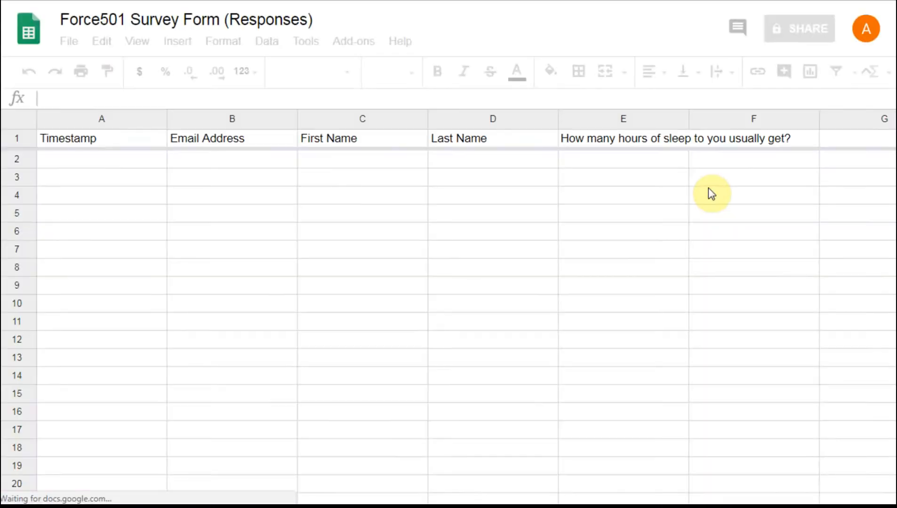
{"action": "mouse_move", "coordinate": [601, 150]}
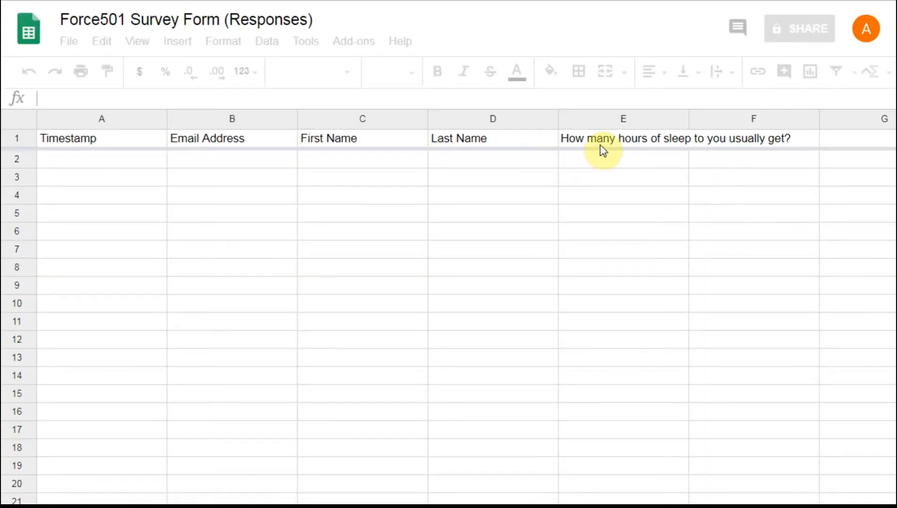
Change the cell E1 header from the full sleep question to 'Sleep Hrs'
{"action": "left_click", "coordinate": [101, 139]}
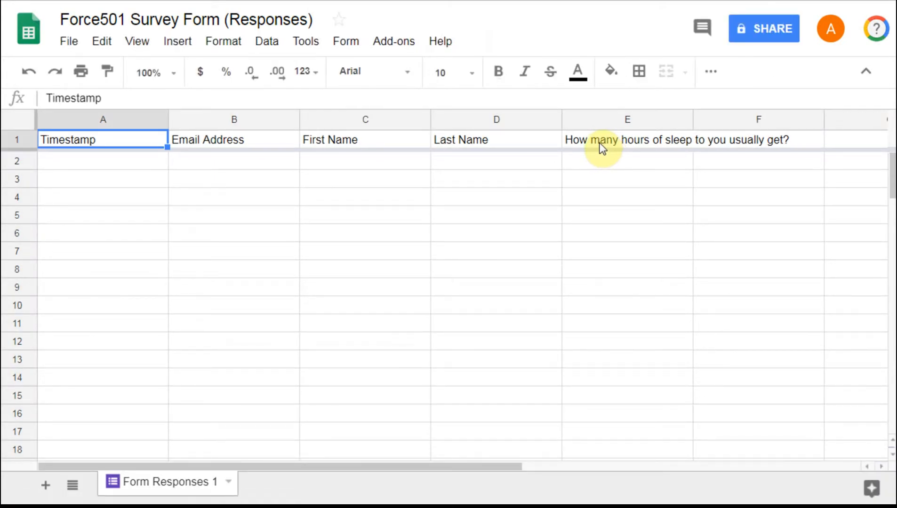
{"action": "left_click", "coordinate": [627, 140]}
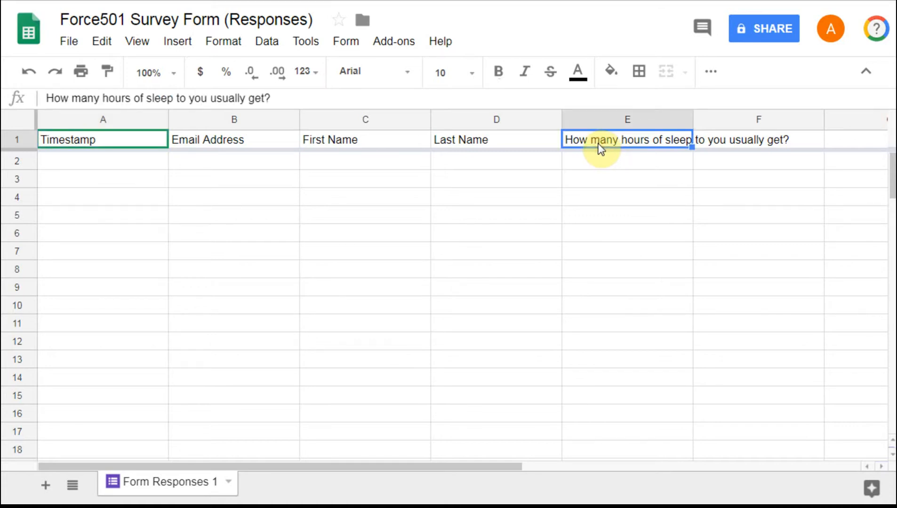
{"action": "type", "text": "Sleep"}
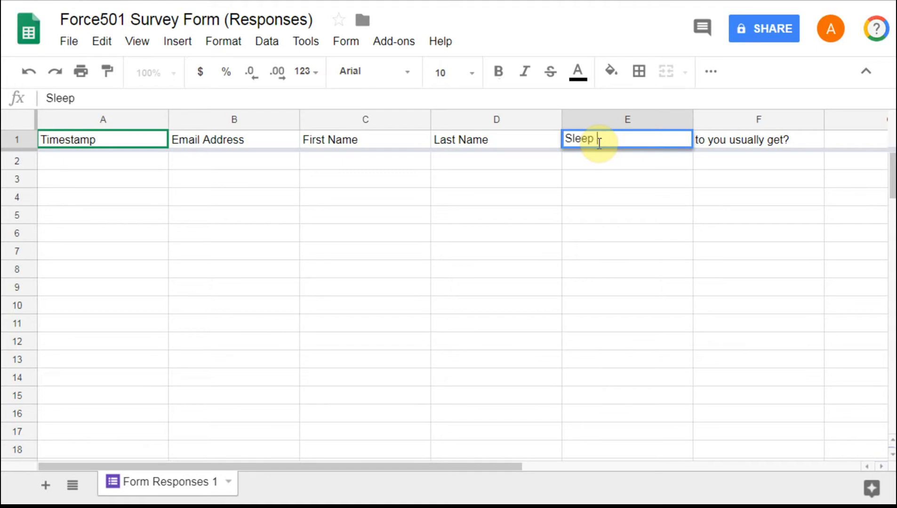
{"action": "type", "text": "Hrs"}
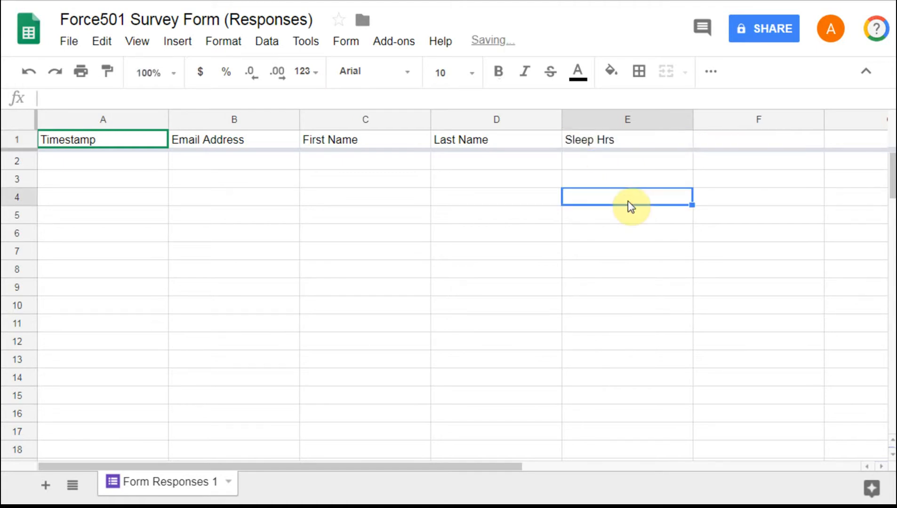
{"action": "mouse_move", "coordinate": [615, 175]}
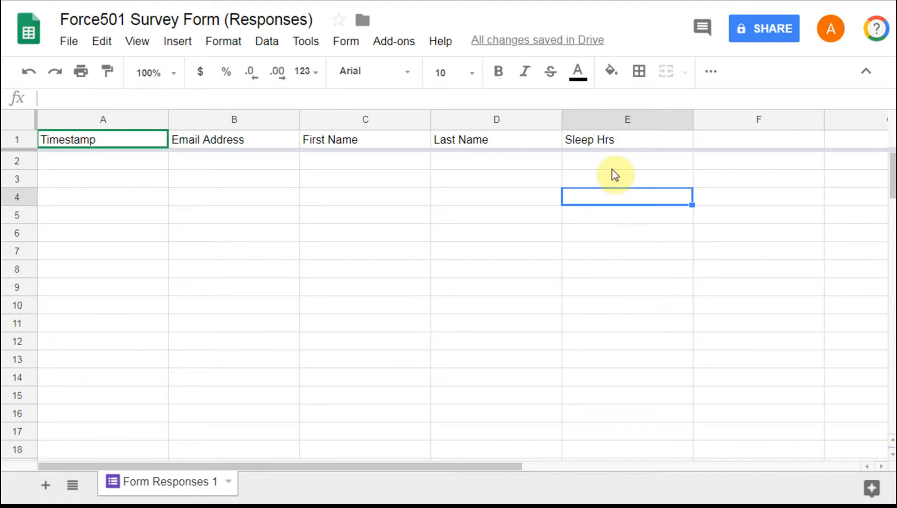
{"action": "mouse_move", "coordinate": [19, 143]}
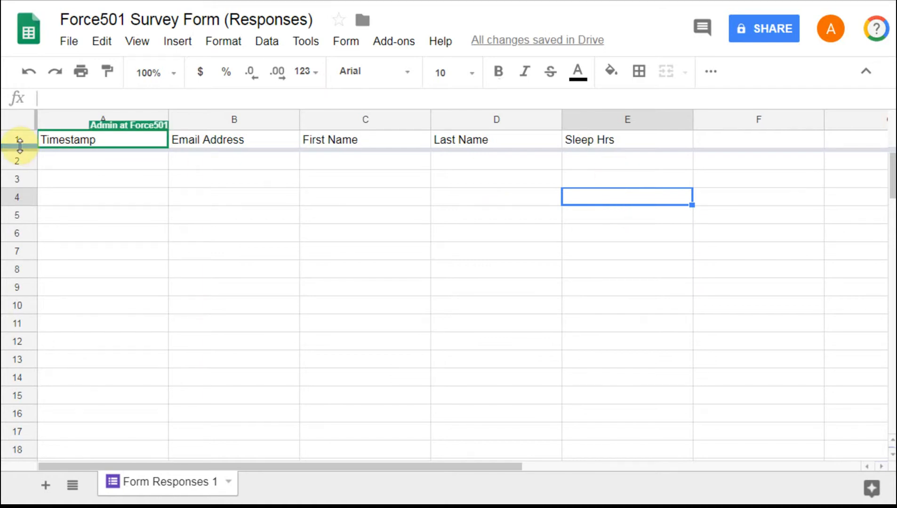
Copy the header row, Timestamp through Sleep Hrs, into a new Sheet2
{"action": "left_click", "coordinate": [19, 140]}
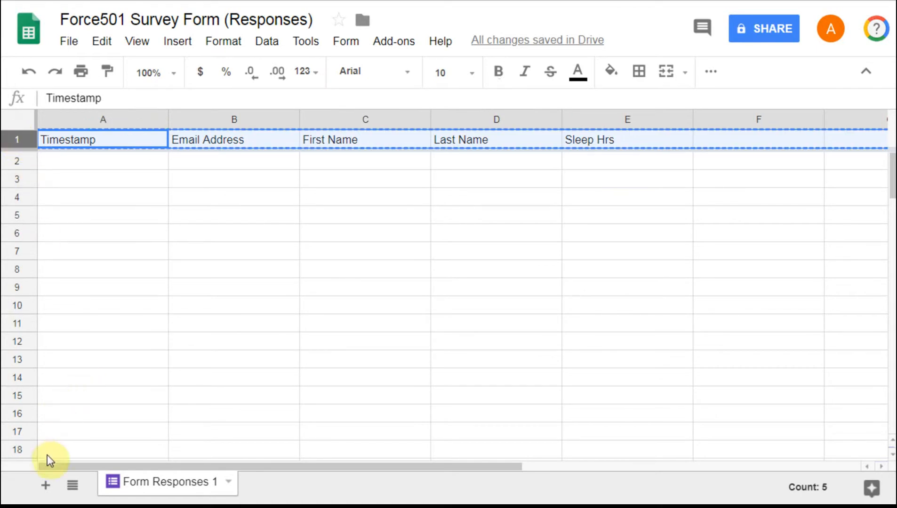
{"action": "left_click", "coordinate": [45, 486]}
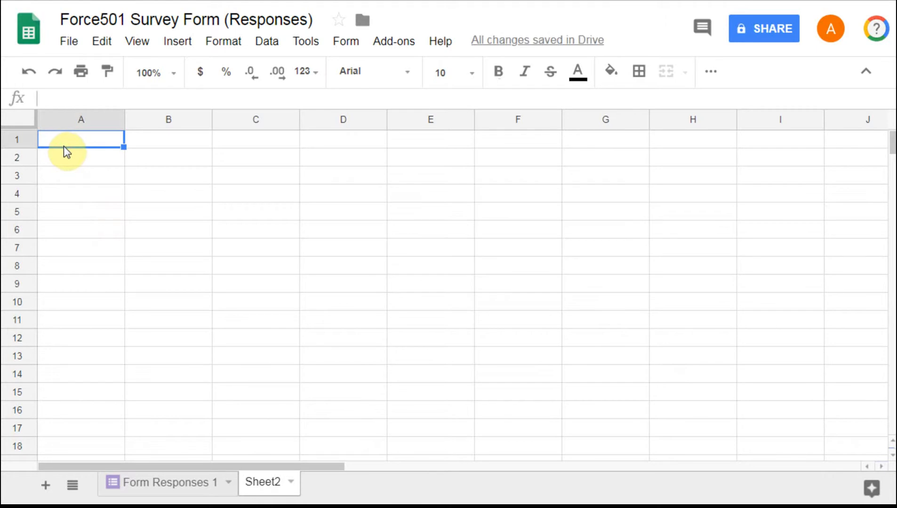
{"action": "left_click", "coordinate": [168, 140]}
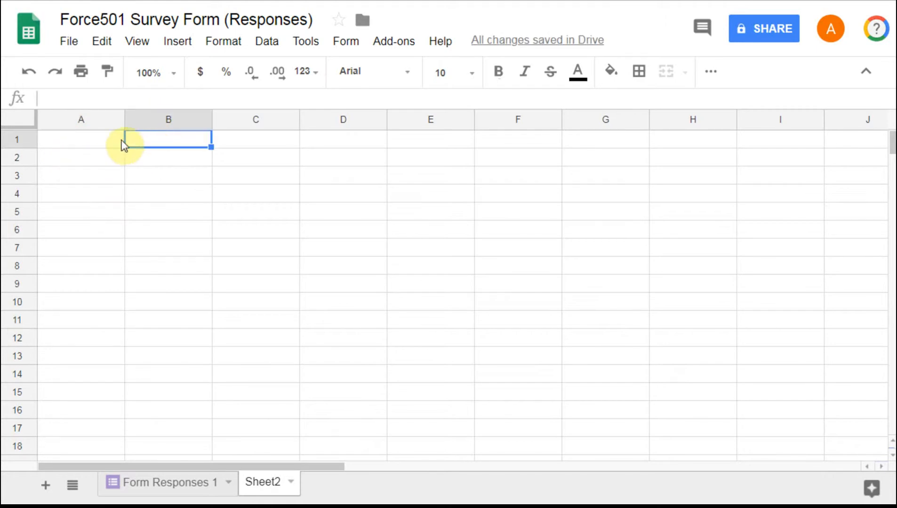
{"action": "left_click", "coordinate": [80, 139]}
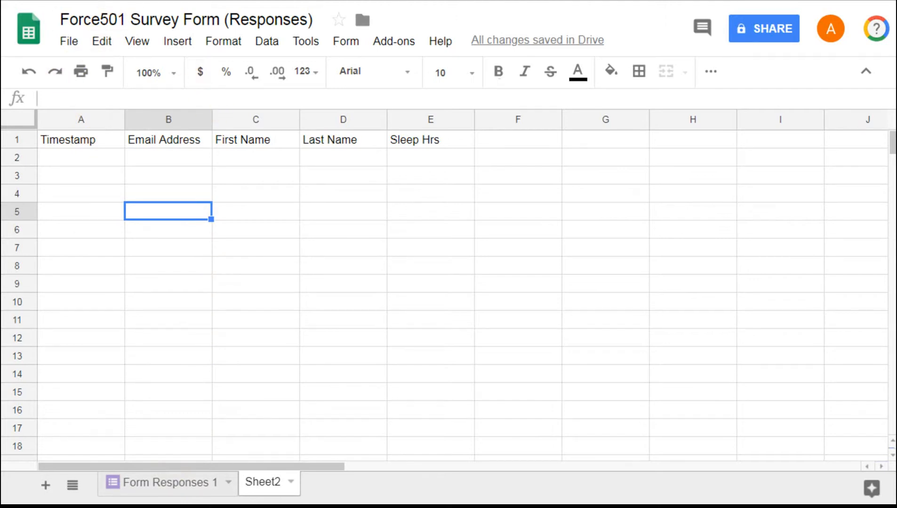
Return to the Force501 Survey Form responses page showing 0 responses
{"action": "left_click", "coordinate": [18, 140]}
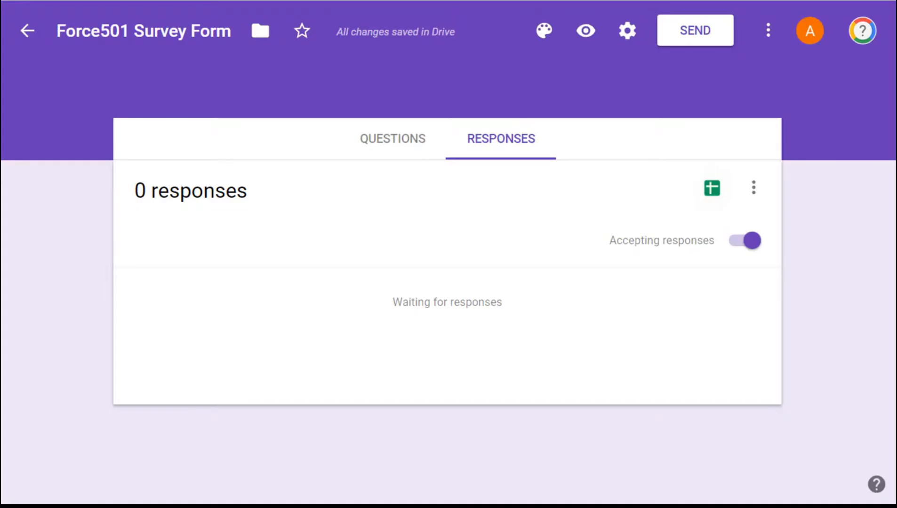
{"action": "mouse_move", "coordinate": [411, 251]}
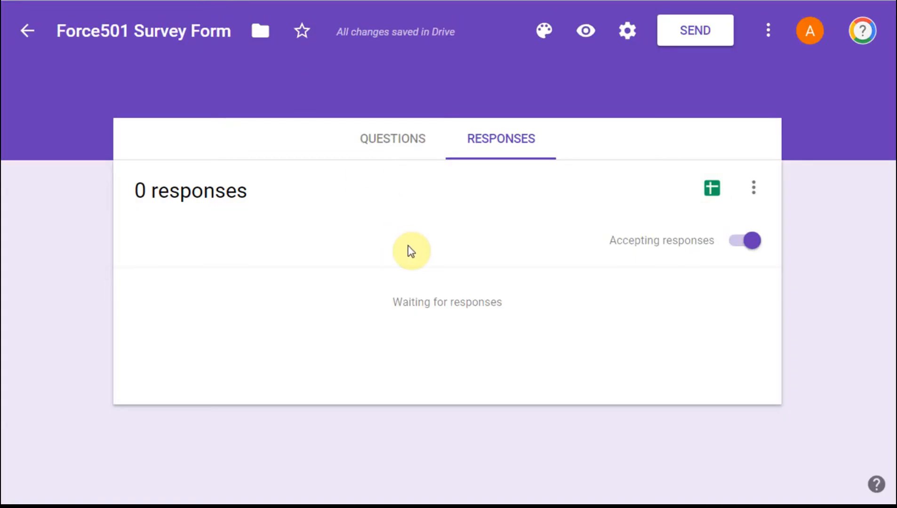
{"action": "mouse_move", "coordinate": [419, 230]}
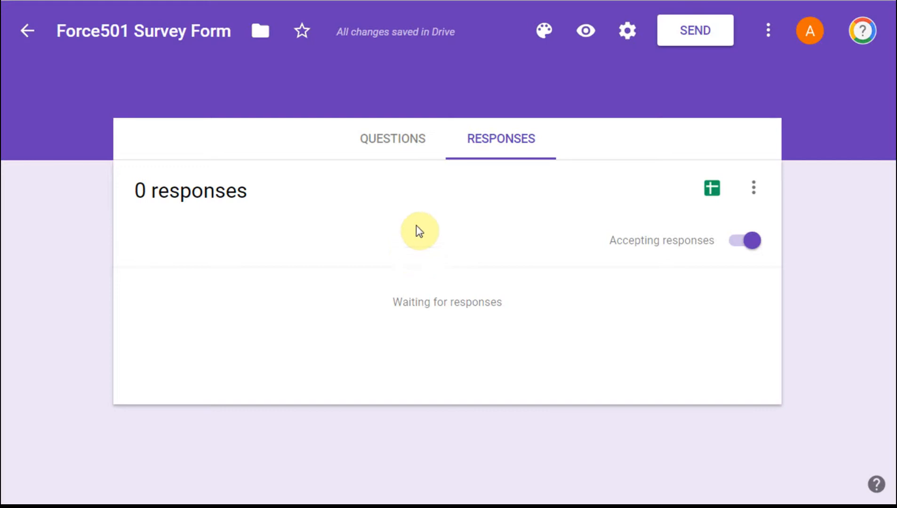
{"action": "mouse_move", "coordinate": [605, 47]}
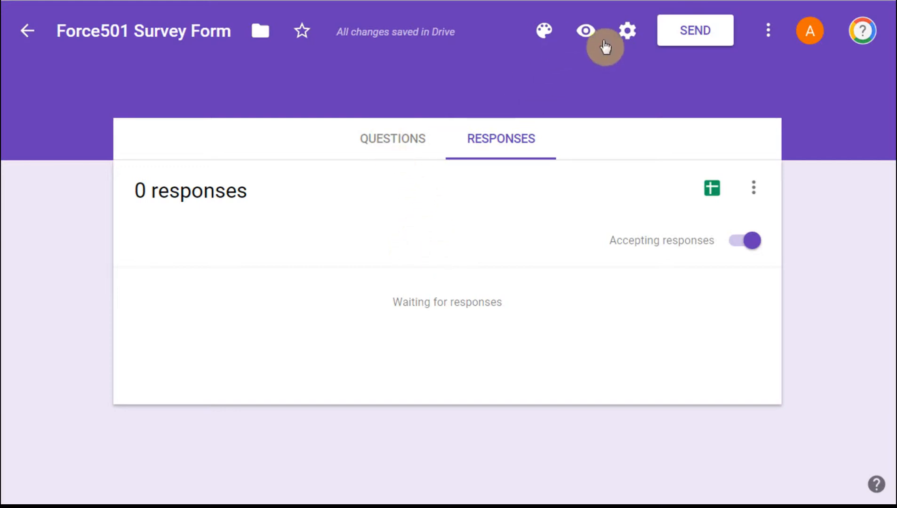
{"action": "mouse_move", "coordinate": [584, 31]}
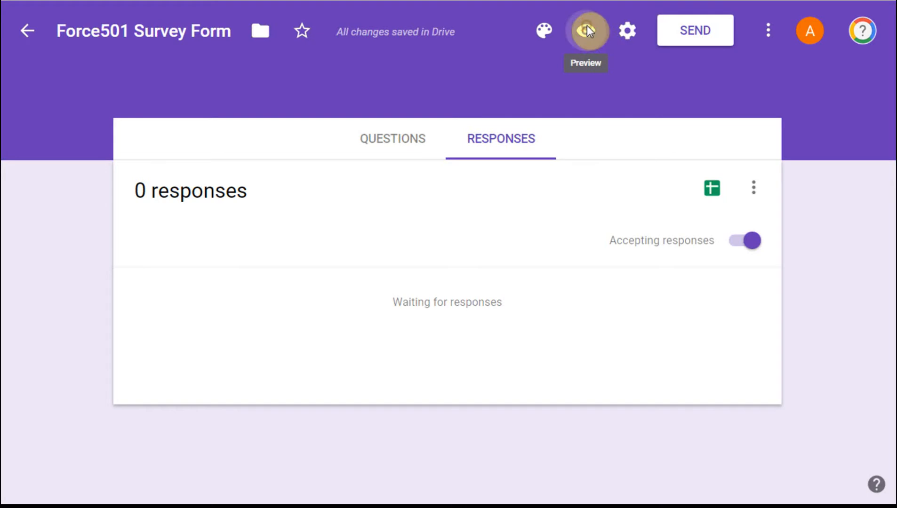
Submit a Ted Testor test response with 6 hours of sleep through the form preview
{"action": "left_click", "coordinate": [586, 30]}
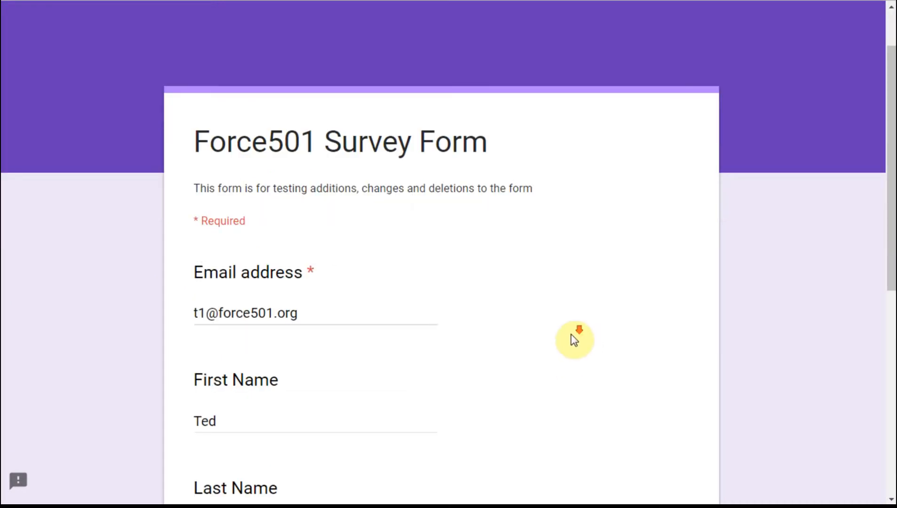
{"action": "scroll", "scroll_direction": "down", "scroll_amount": 3}
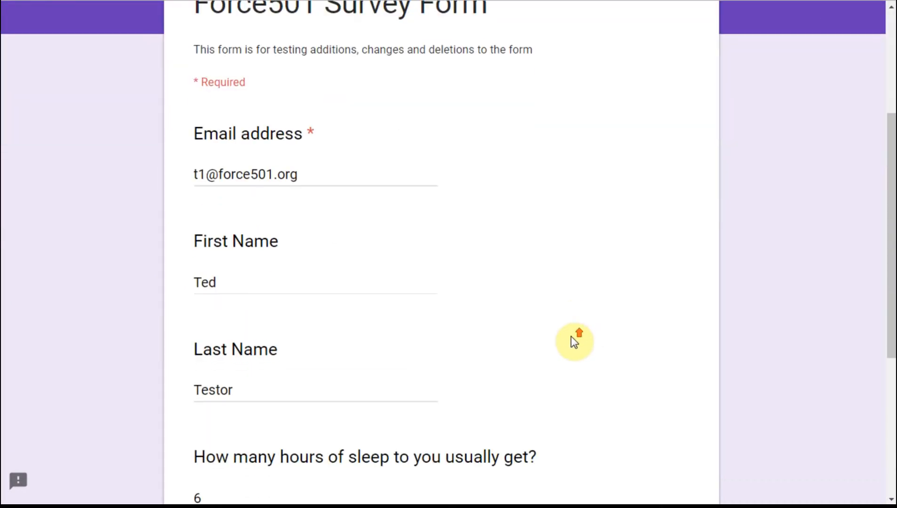
{"action": "scroll", "scroll_direction": "down", "scroll_amount": 3}
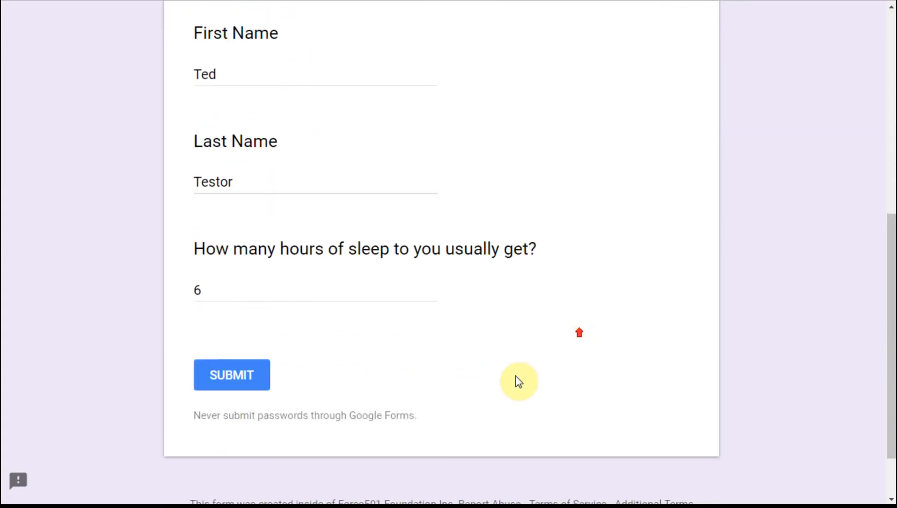
{"action": "mouse_move", "coordinate": [377, 184]}
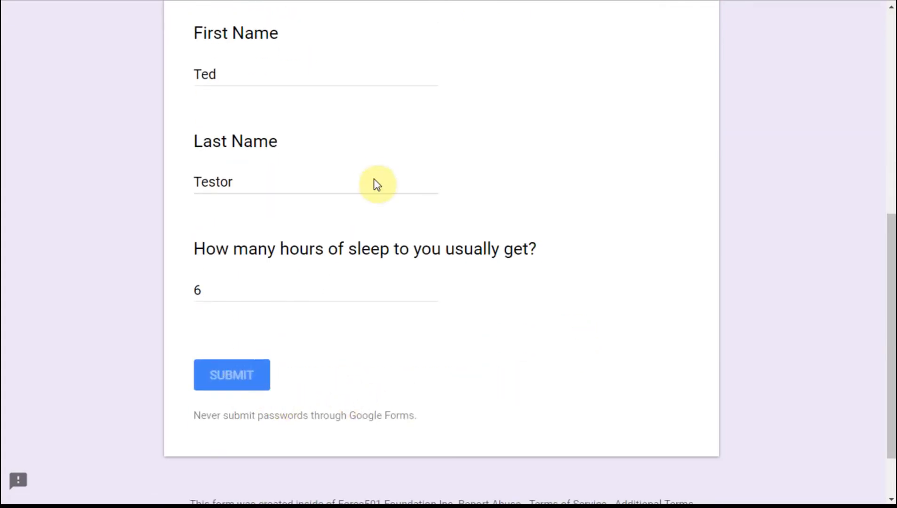
{"action": "left_click", "coordinate": [231, 375]}
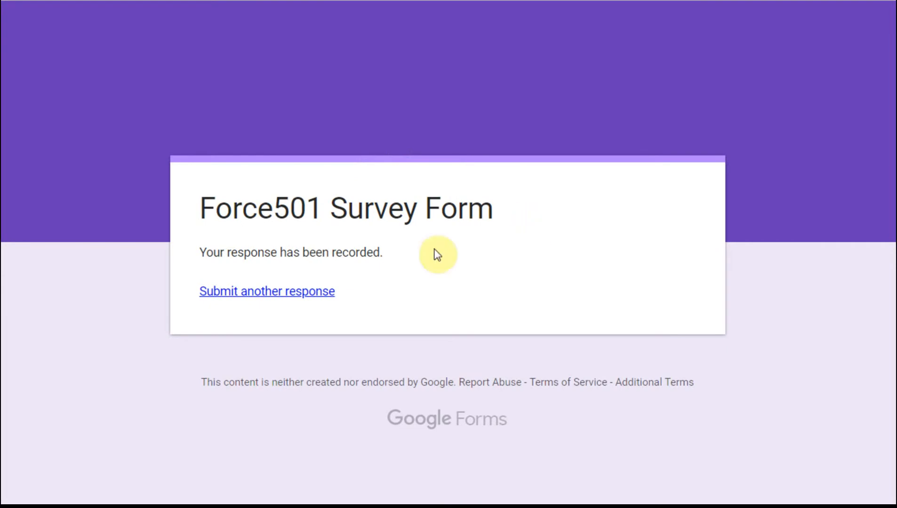
{"action": "mouse_move", "coordinate": [437, 254]}
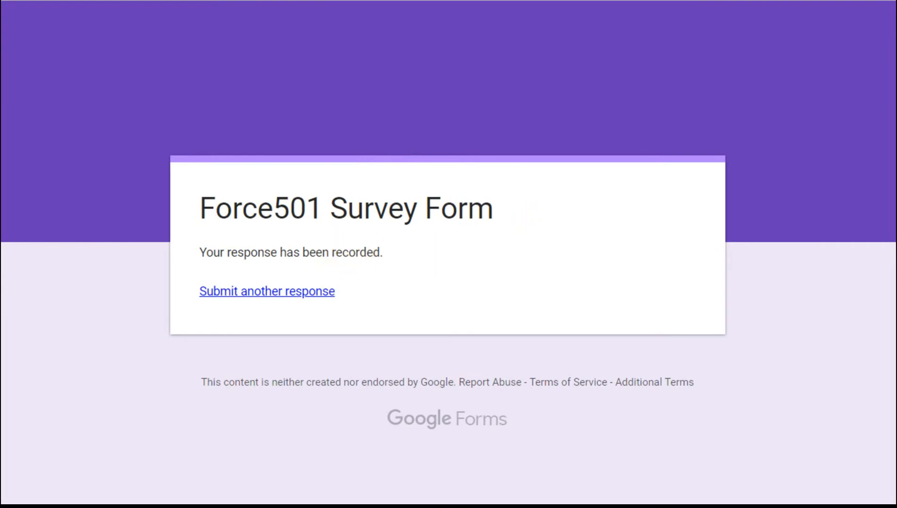
{"action": "left_click", "coordinate": [476, 138]}
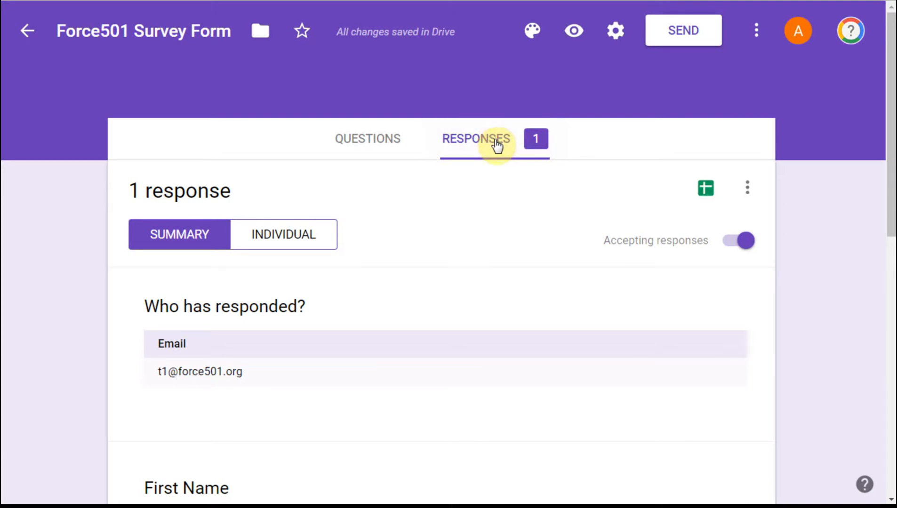
{"action": "mouse_move", "coordinate": [705, 187]}
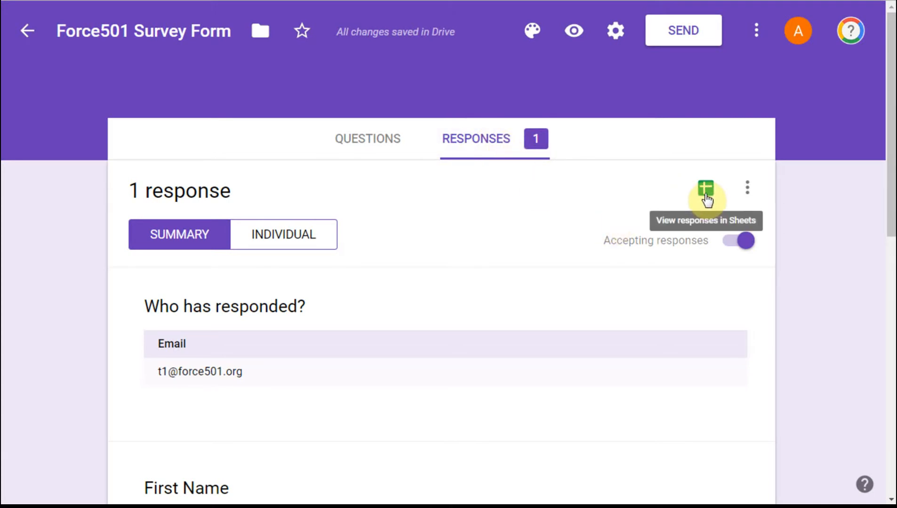
Check Ted Testor's response in spreadsheet row 2, showing 6 under Sleep Hrs
{"action": "left_click", "coordinate": [706, 187]}
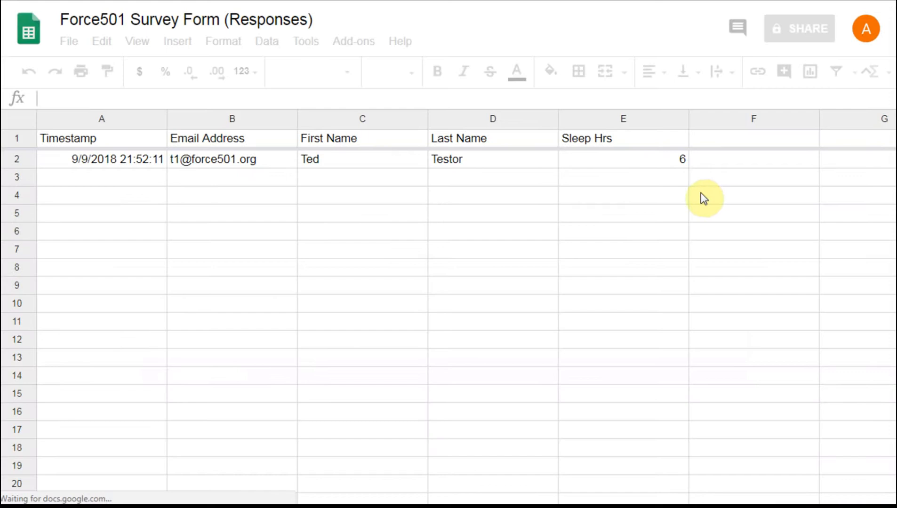
{"action": "mouse_move", "coordinate": [642, 176]}
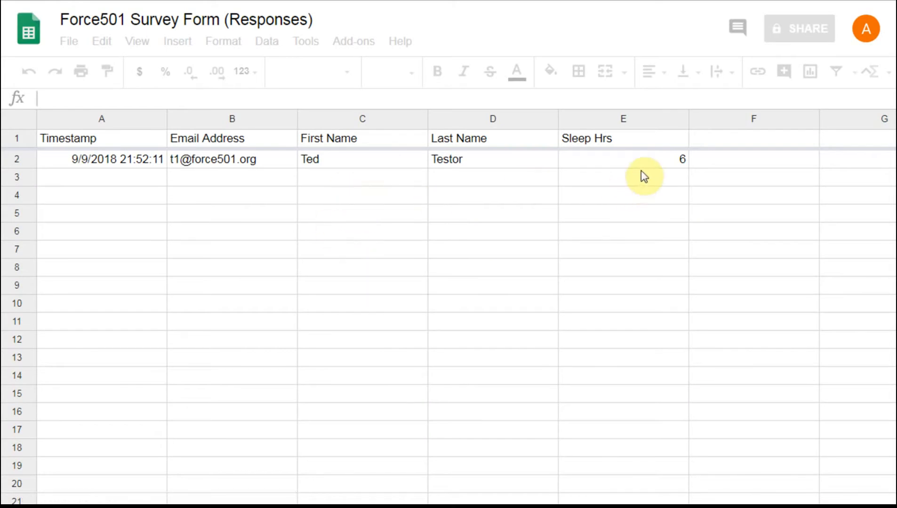
{"action": "mouse_move", "coordinate": [289, 495]}
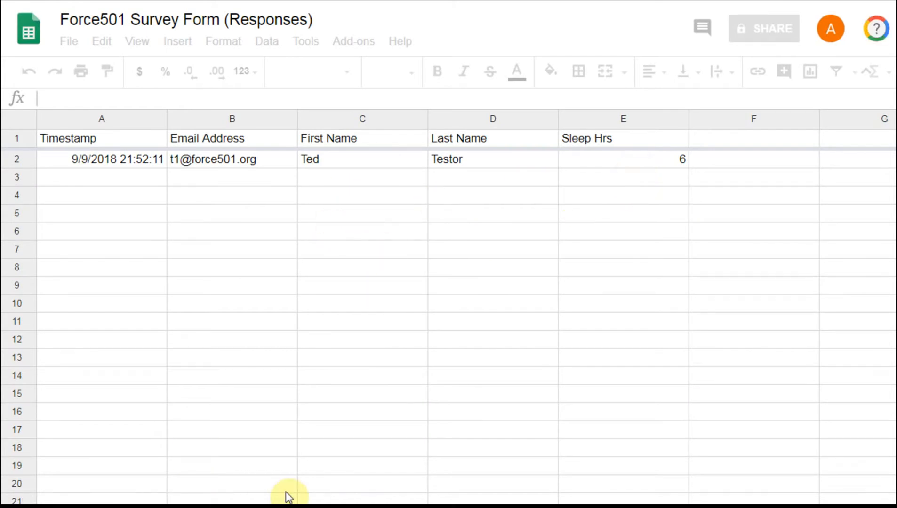
{"action": "left_click", "coordinate": [45, 485]}
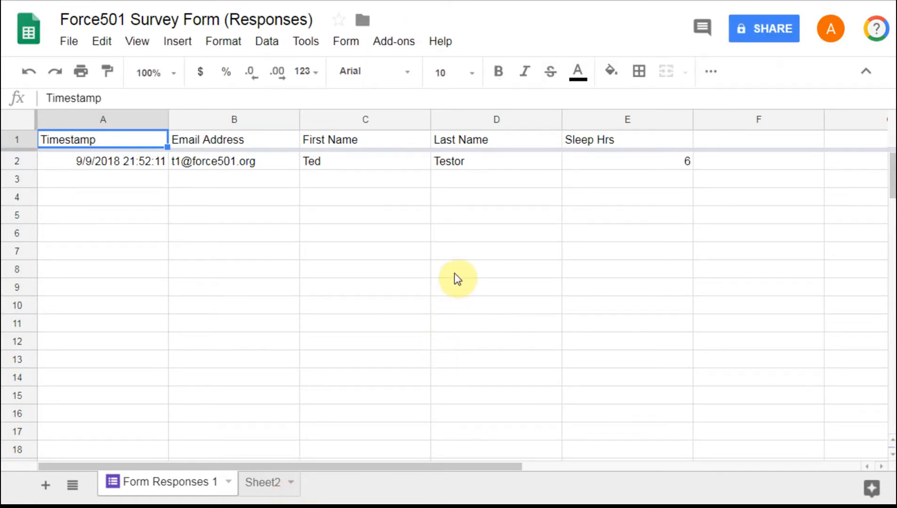
{"action": "mouse_move", "coordinate": [606, 155]}
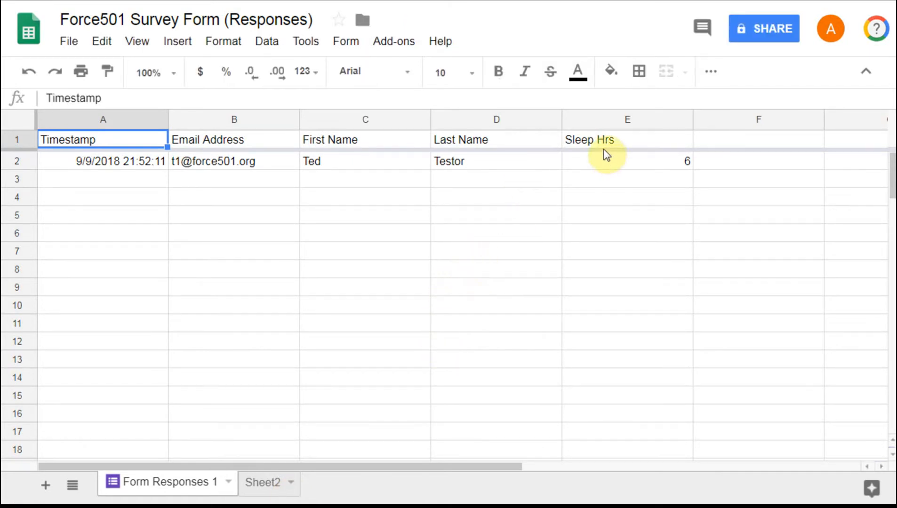
{"action": "mouse_move", "coordinate": [597, 148]}
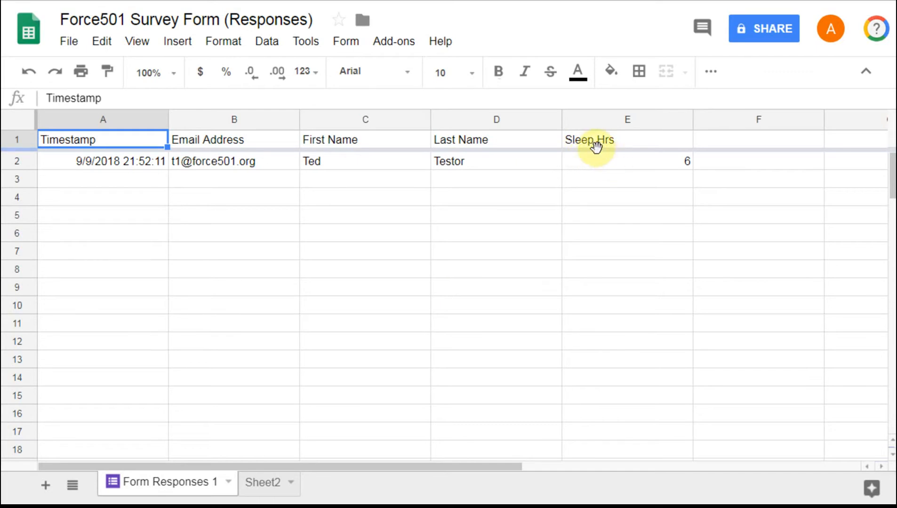
{"action": "mouse_move", "coordinate": [606, 159]}
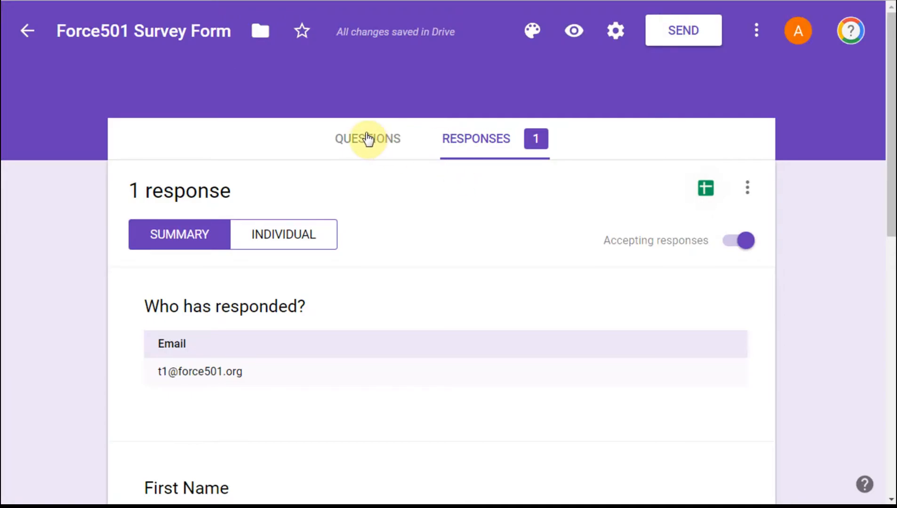
Add a short-answer 'City' question after Last Name
{"action": "left_click", "coordinate": [367, 139]}
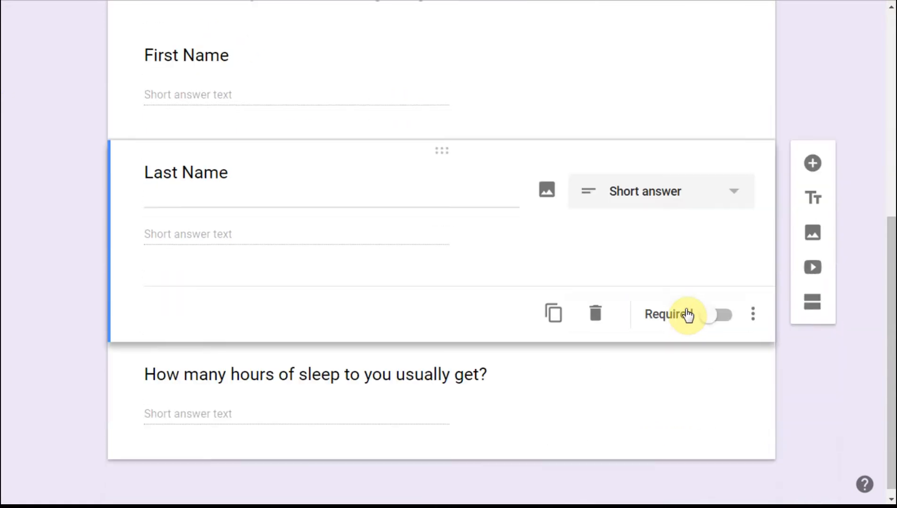
{"action": "mouse_move", "coordinate": [524, 283]}
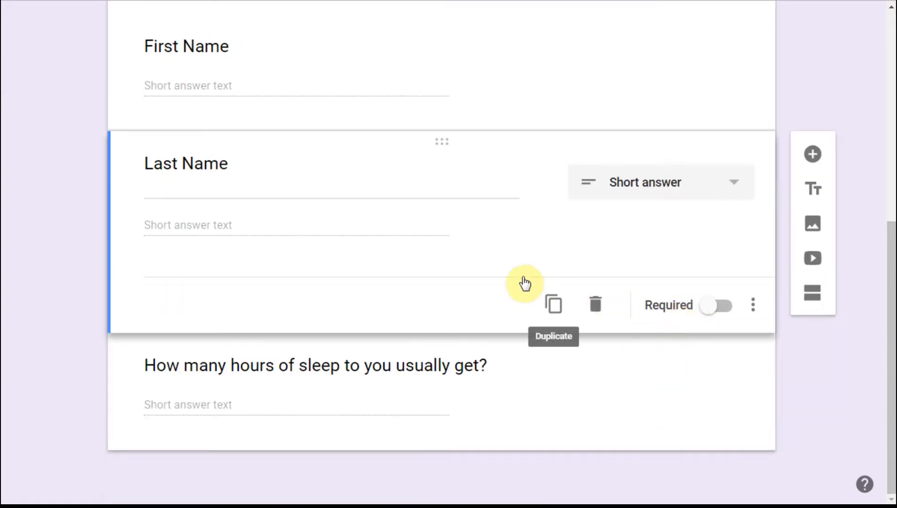
{"action": "mouse_move", "coordinate": [812, 154]}
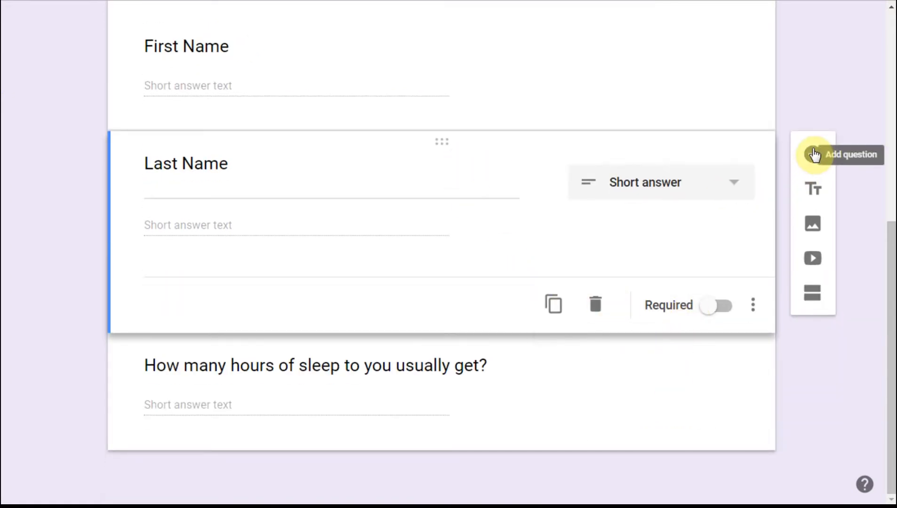
{"action": "left_click", "coordinate": [813, 154]}
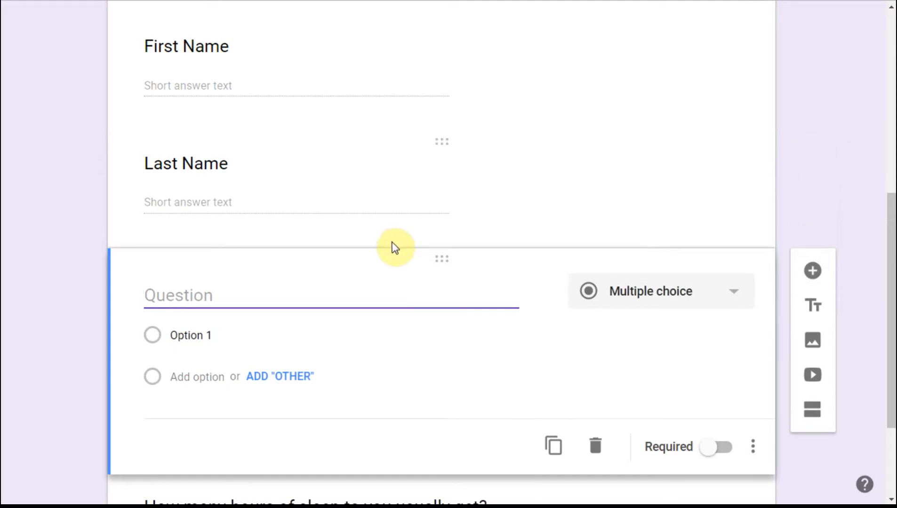
{"action": "type", "text": "City"}
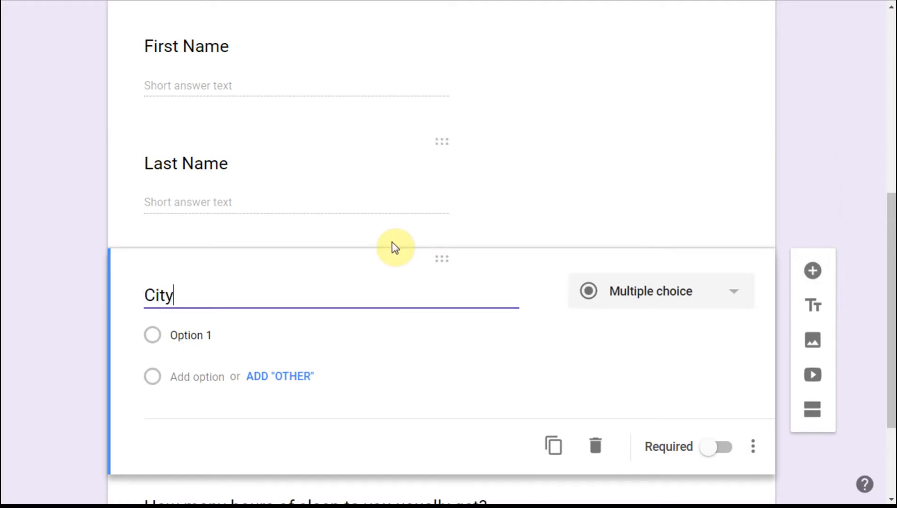
{"action": "left_click", "coordinate": [645, 291]}
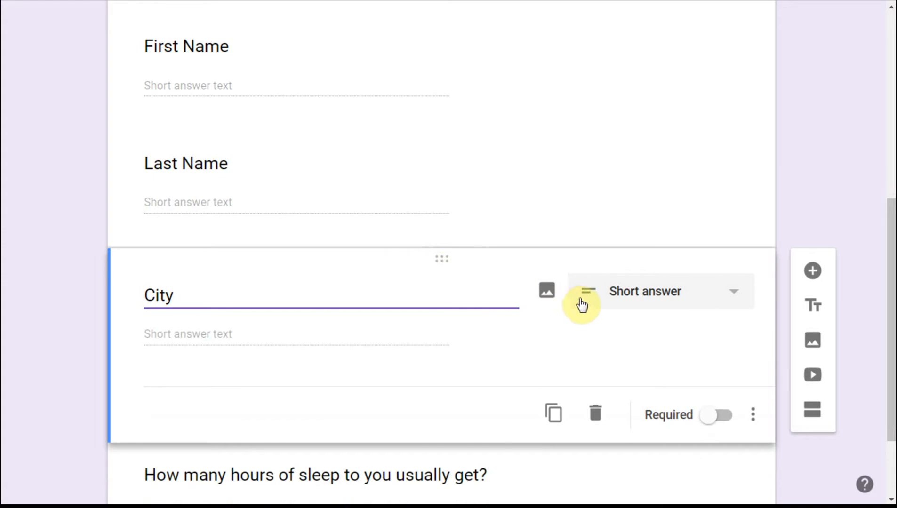
{"action": "mouse_move", "coordinate": [694, 301]}
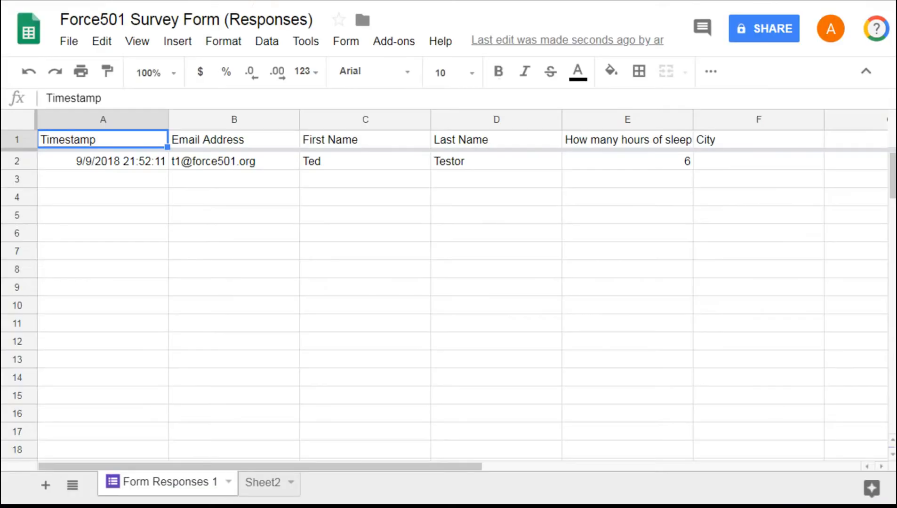
{"action": "mouse_move", "coordinate": [730, 148]}
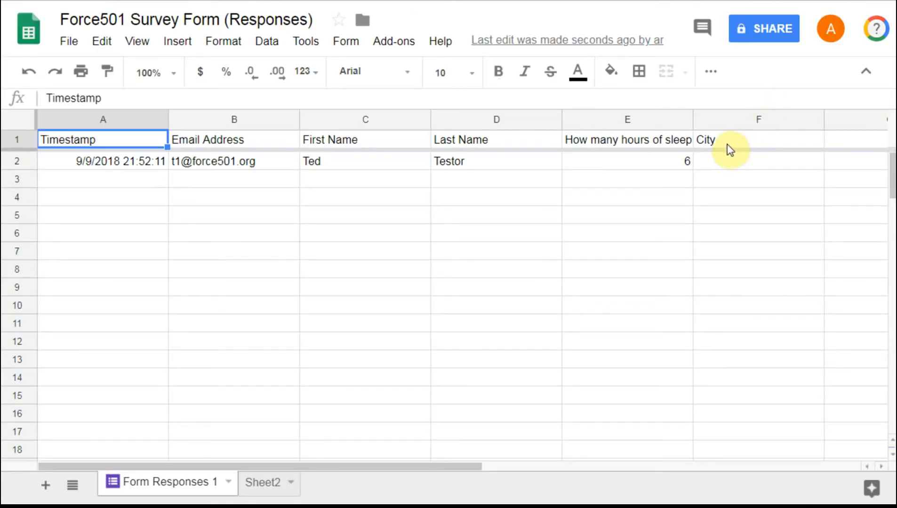
{"action": "mouse_move", "coordinate": [627, 129]}
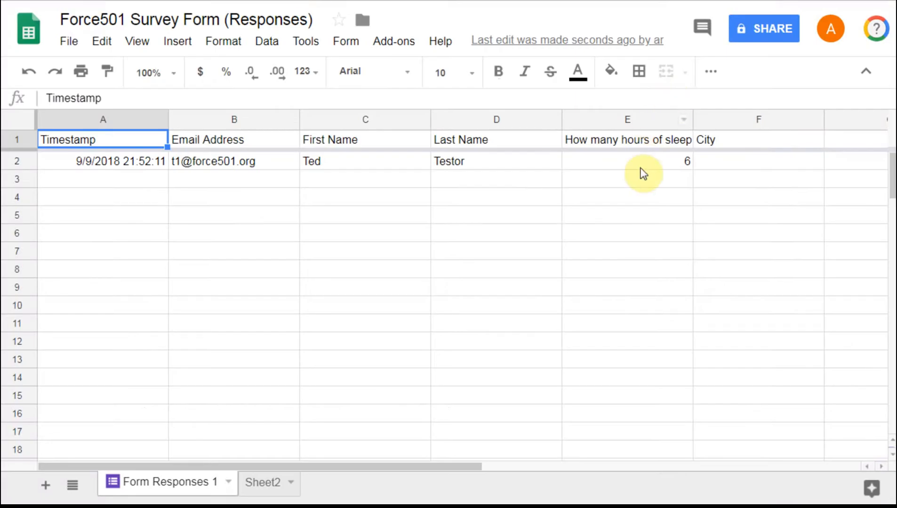
{"action": "mouse_move", "coordinate": [738, 161]}
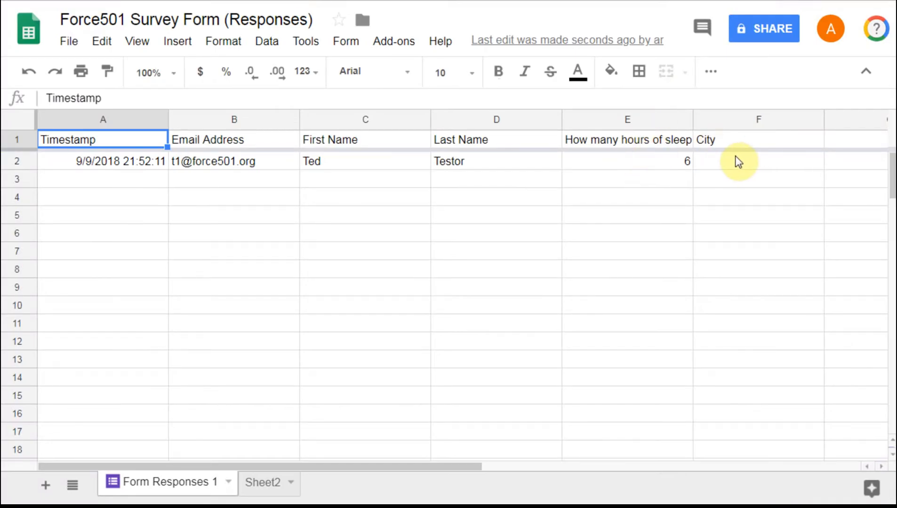
{"action": "mouse_move", "coordinate": [627, 143]}
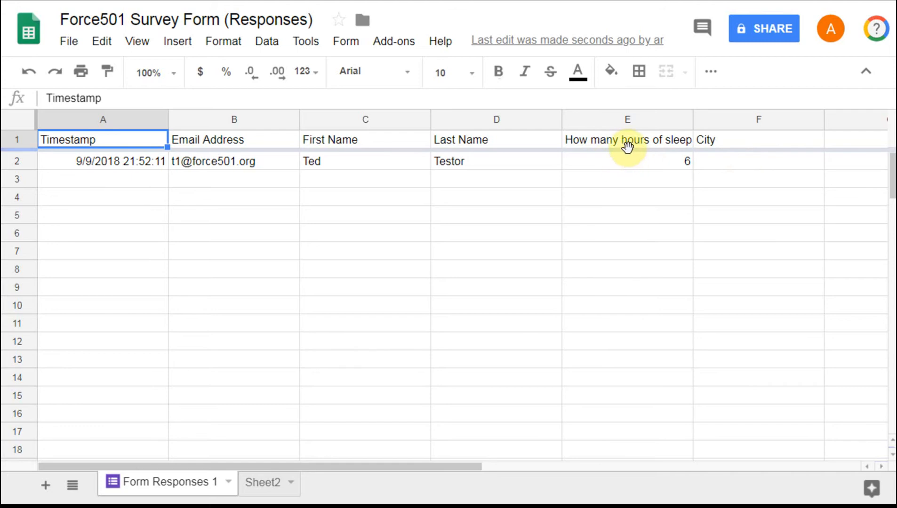
{"action": "mouse_move", "coordinate": [690, 163]}
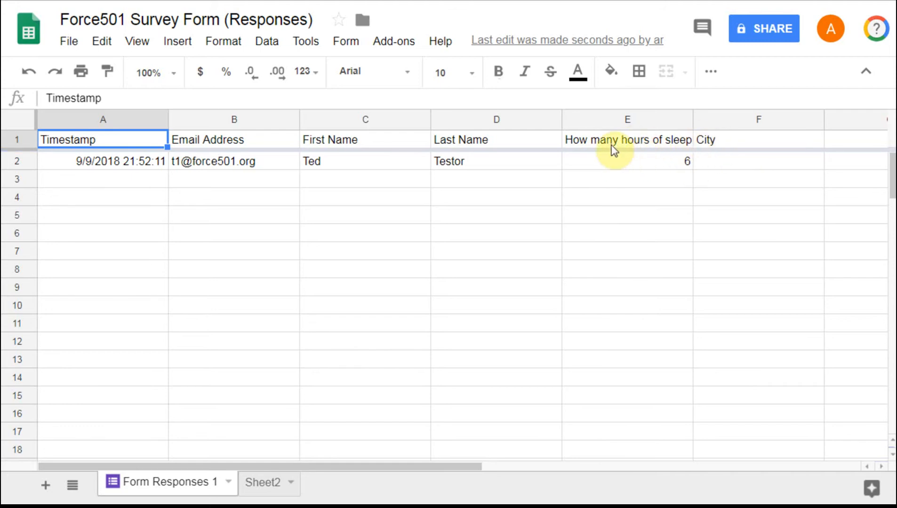
{"action": "mouse_move", "coordinate": [650, 162]}
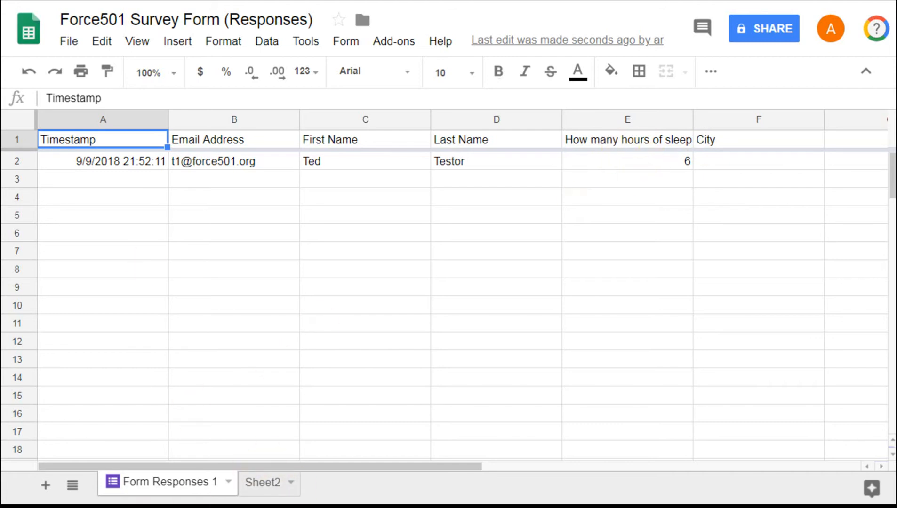
{"action": "mouse_move", "coordinate": [492, 332]}
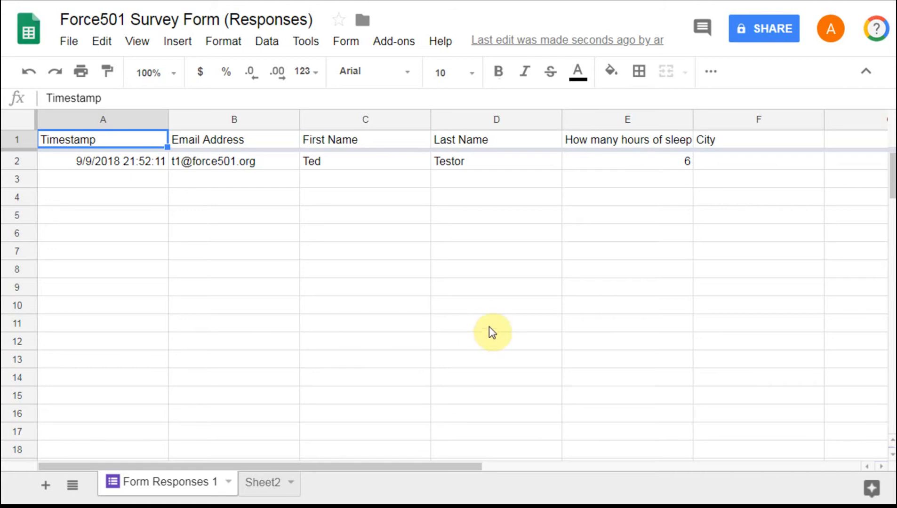
Retype the column E header as 'Sleep Hrs' in the responses spreadsheet
{"action": "left_click", "coordinate": [627, 139]}
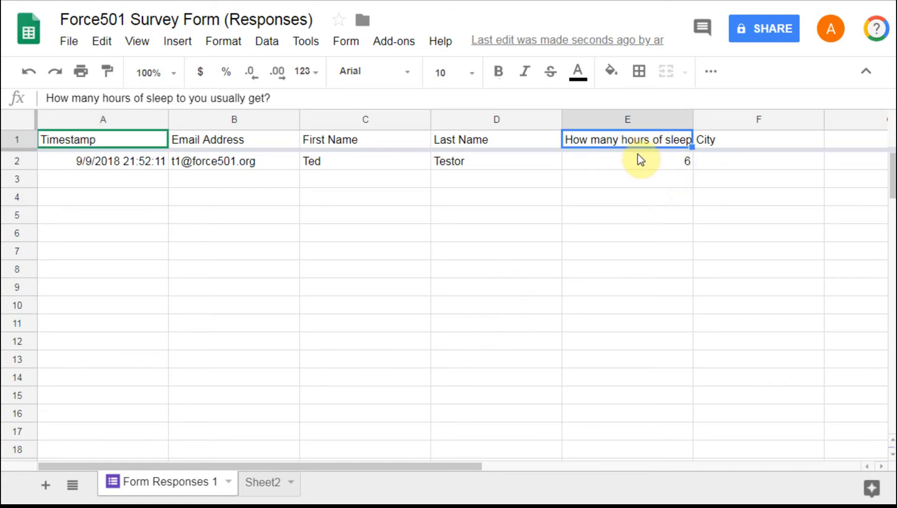
{"action": "type", "text": "Sleep Hrs"}
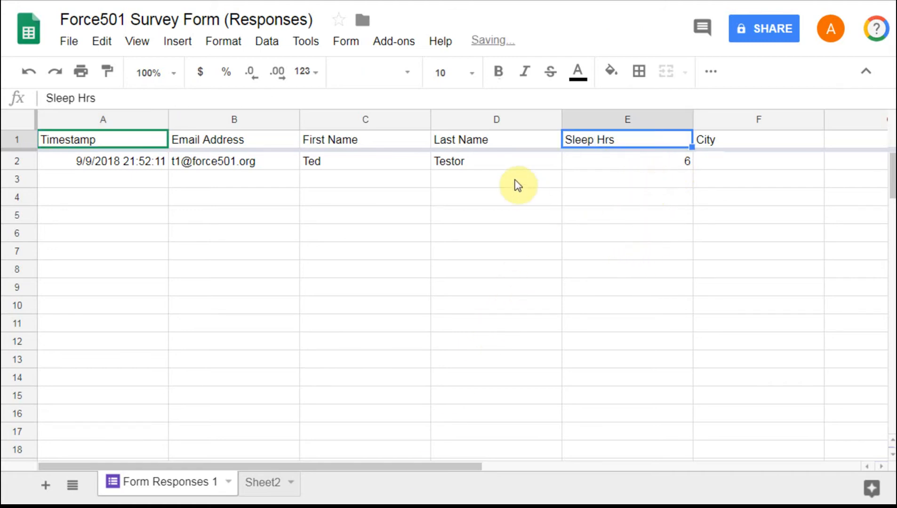
{"action": "left_click", "coordinate": [496, 179]}
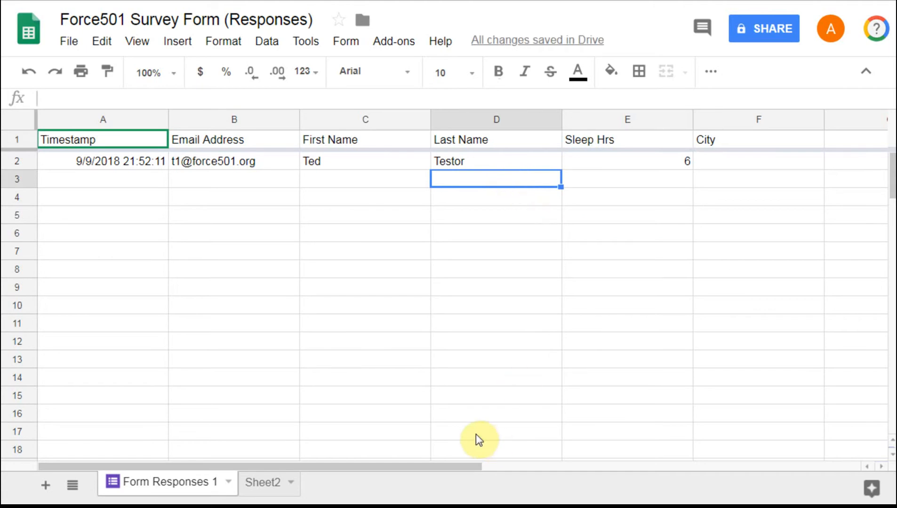
{"action": "mouse_move", "coordinate": [394, 503]}
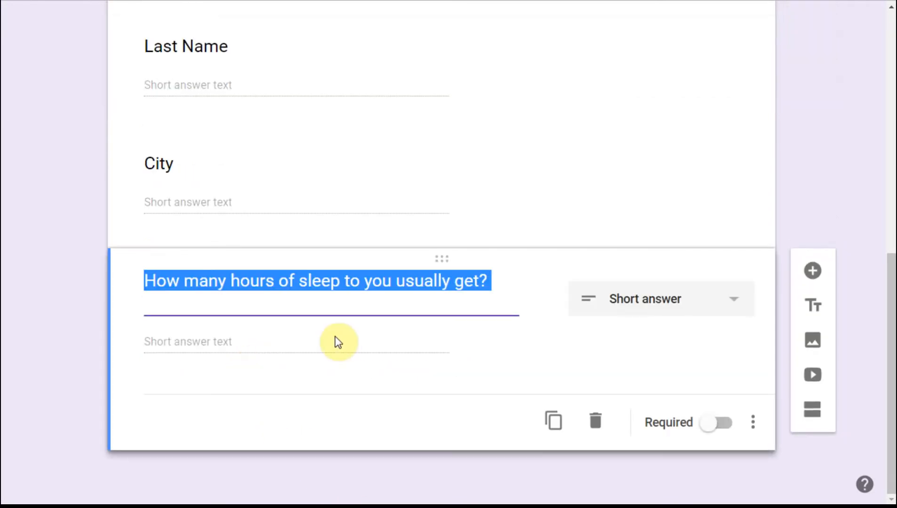
Retitle the sleep question 'At night, how many hours do you sleep on average?'
{"action": "type", "text": "At night, how many hours do you sleep on average?"}
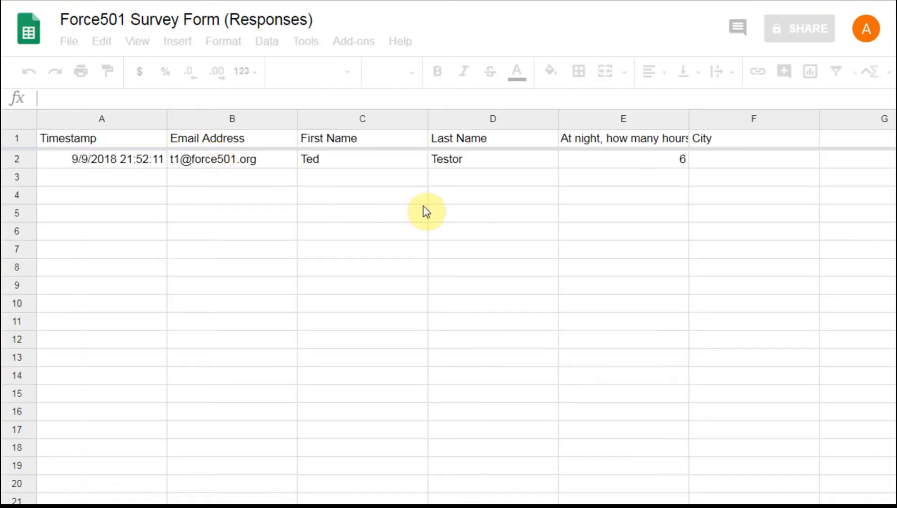
{"action": "mouse_move", "coordinate": [597, 150]}
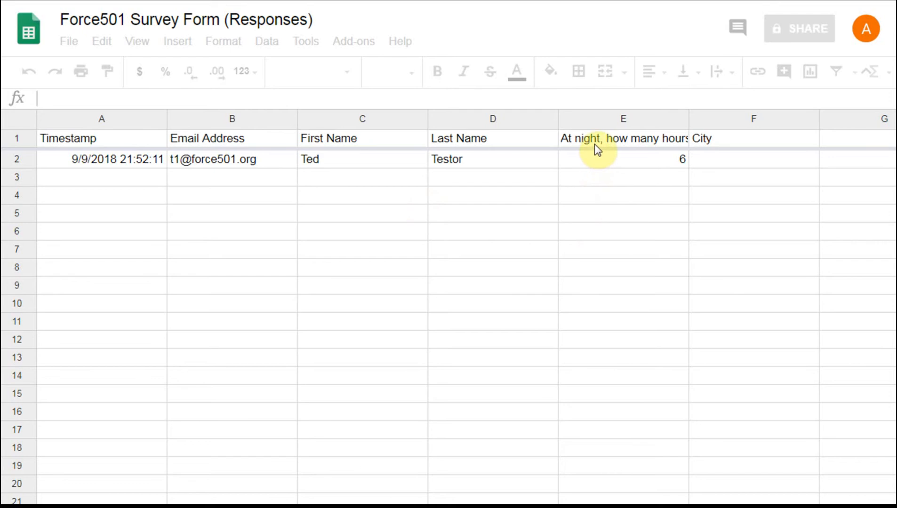
Check the column E sleep header in the reloaded responses spreadsheet
{"action": "left_click", "coordinate": [101, 139]}
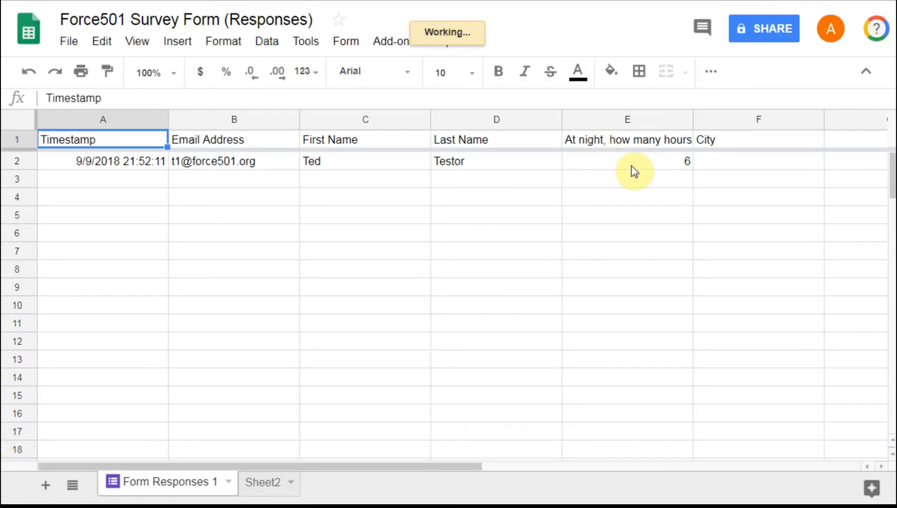
{"action": "mouse_move", "coordinate": [642, 148]}
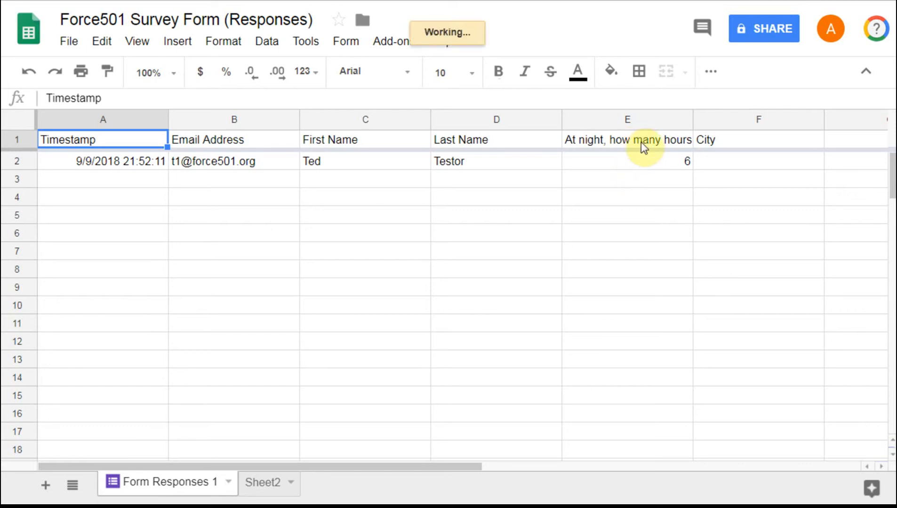
{"action": "mouse_move", "coordinate": [651, 165]}
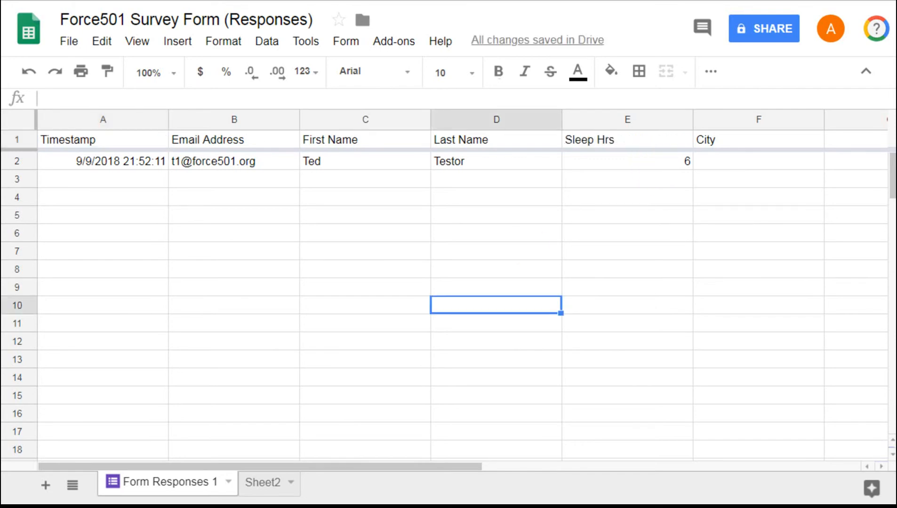
{"action": "mouse_move", "coordinate": [560, 182]}
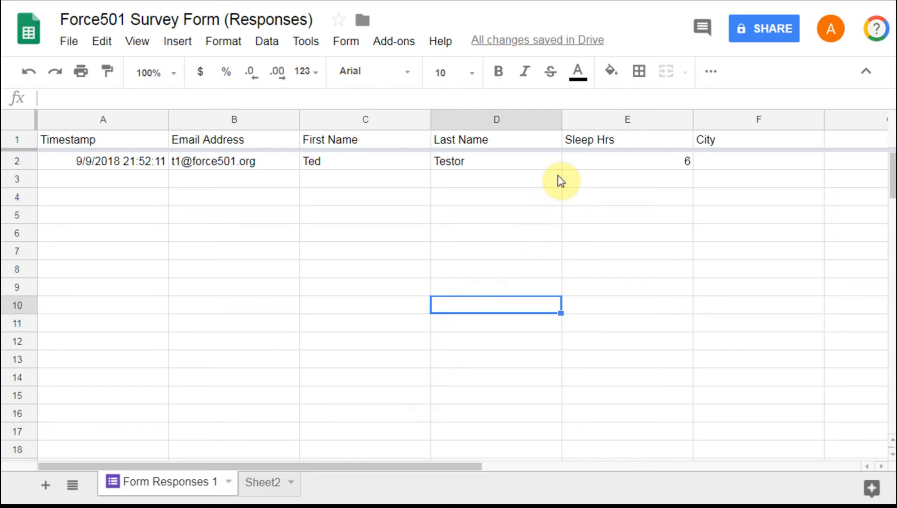
{"action": "mouse_move", "coordinate": [594, 175]}
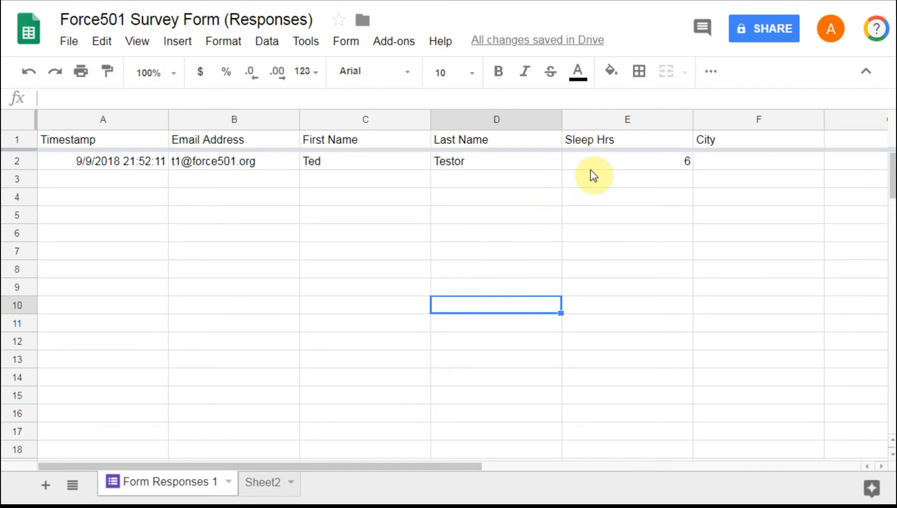
{"action": "mouse_move", "coordinate": [593, 175]}
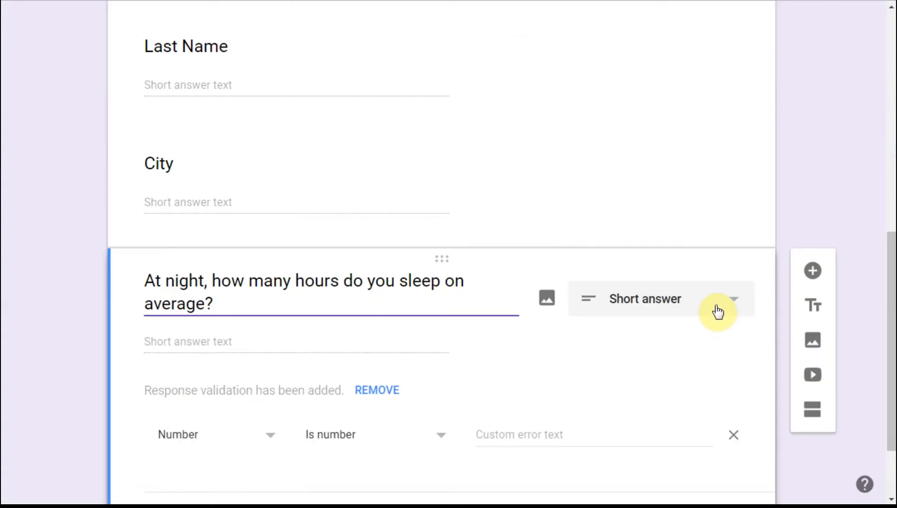
Make the sleep-hours question multiple choice with first option "less than hrs"
{"action": "left_click", "coordinate": [718, 312]}
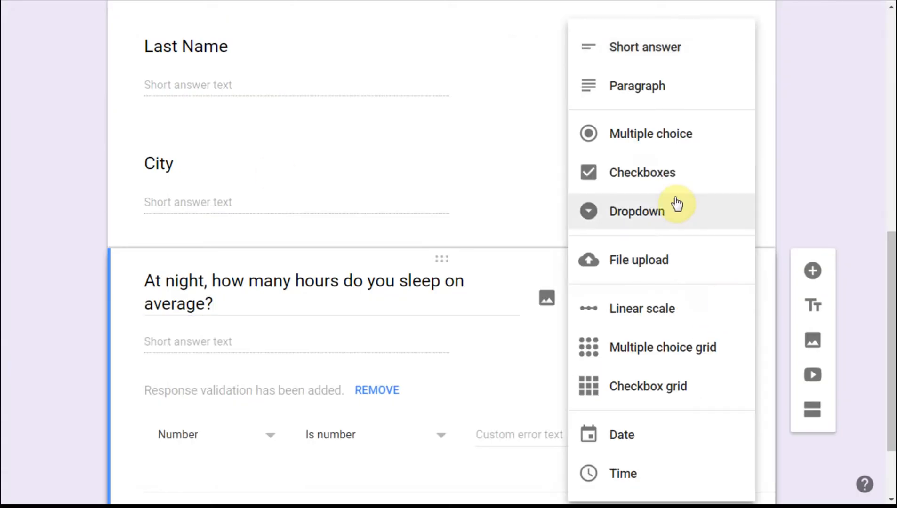
{"action": "mouse_move", "coordinate": [649, 133]}
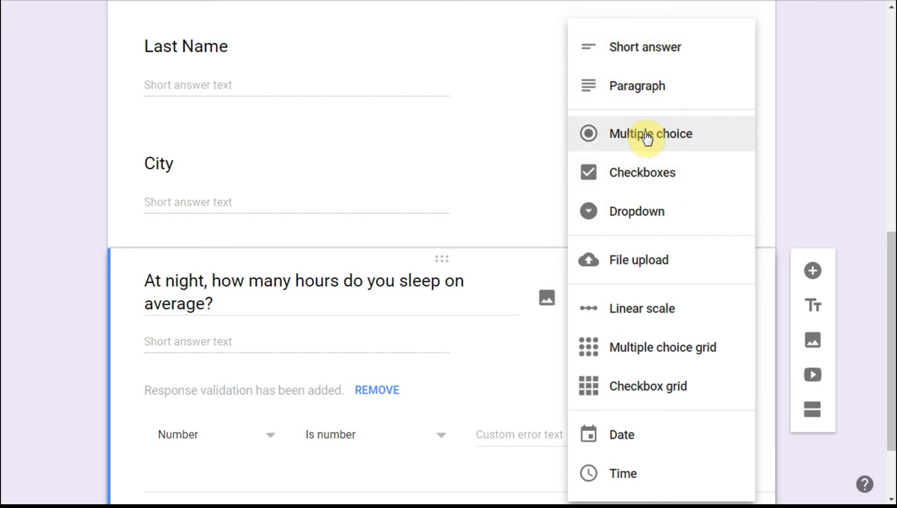
{"action": "left_click", "coordinate": [651, 133]}
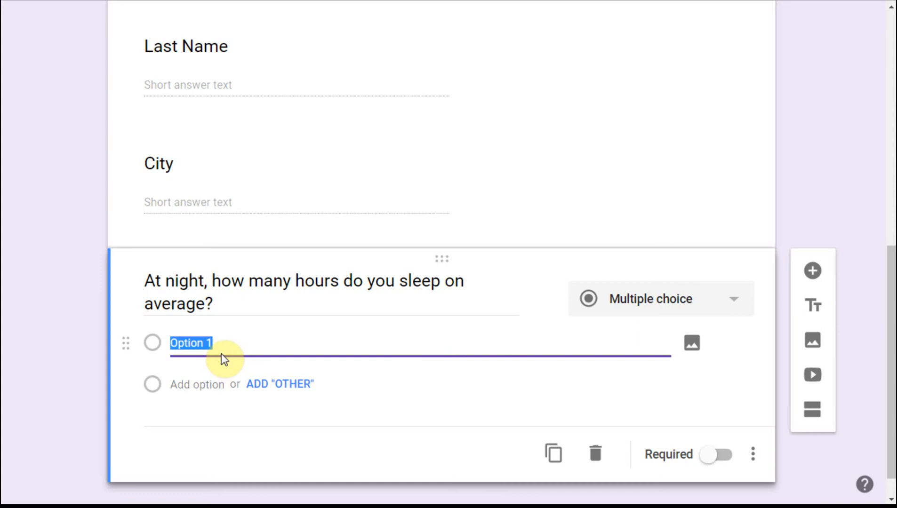
{"action": "type", "text": "less than h"}
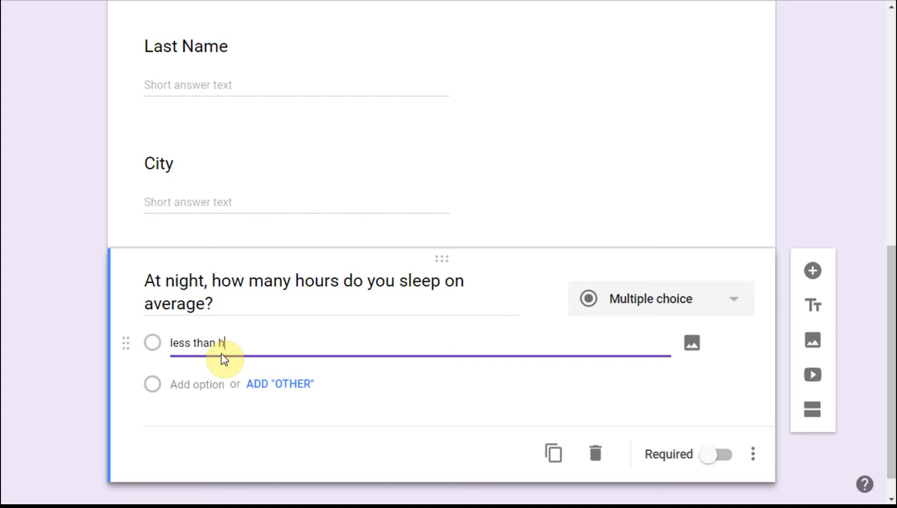
{"action": "type", "text": "rs"}
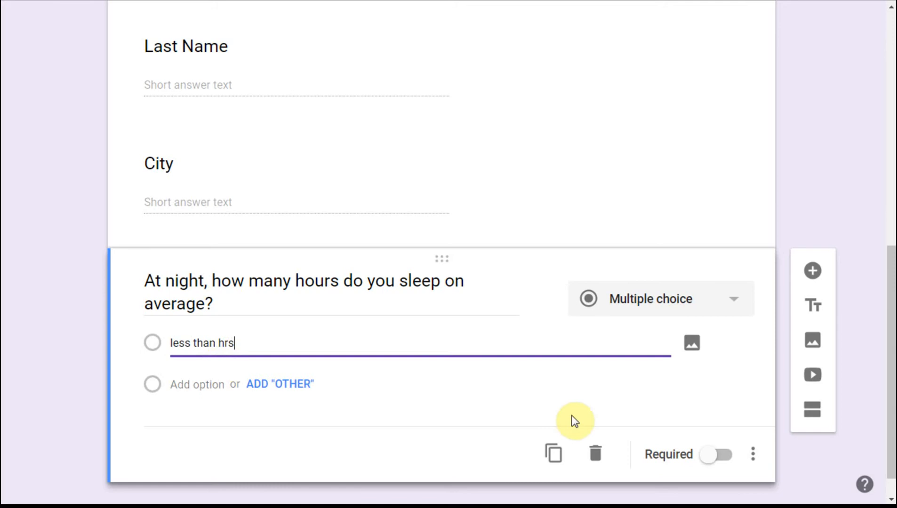
{"action": "mouse_move", "coordinate": [546, 190]}
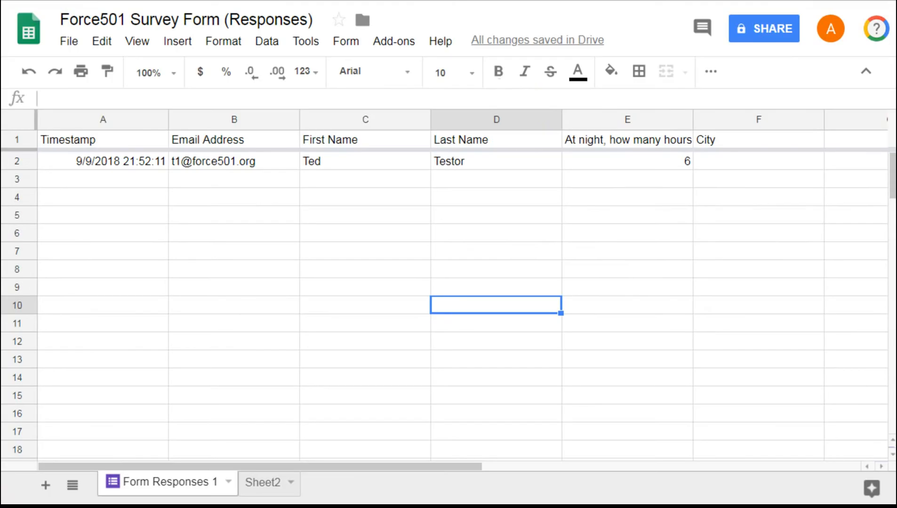
{"action": "mouse_move", "coordinate": [749, 164]}
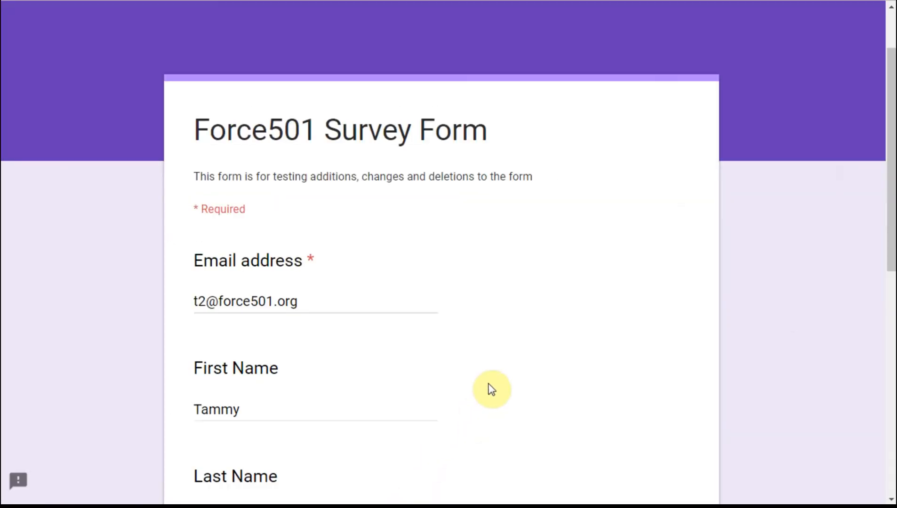
Submit the test response from Boston answering "less than hrs" for sleep
{"action": "scroll", "scroll_direction": "down", "scroll_amount": 3}
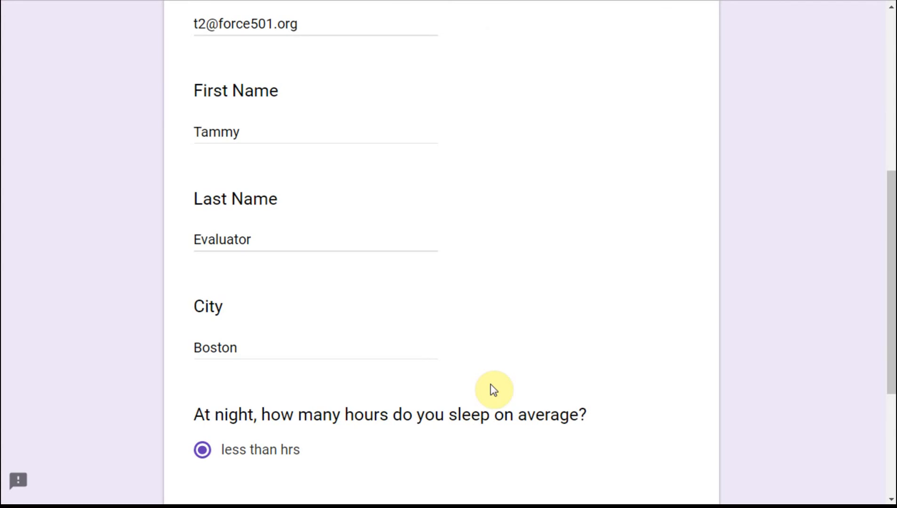
{"action": "scroll", "scroll_direction": "down", "scroll_amount": 3}
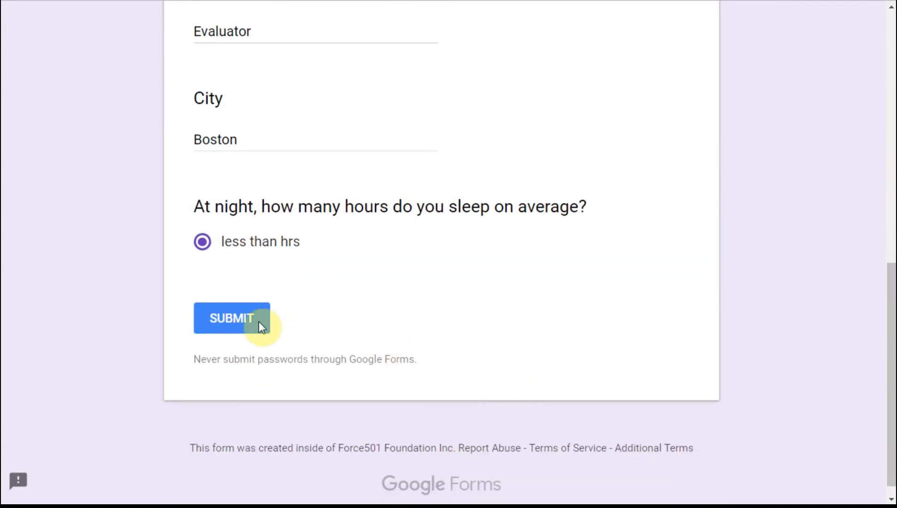
{"action": "left_click", "coordinate": [232, 318]}
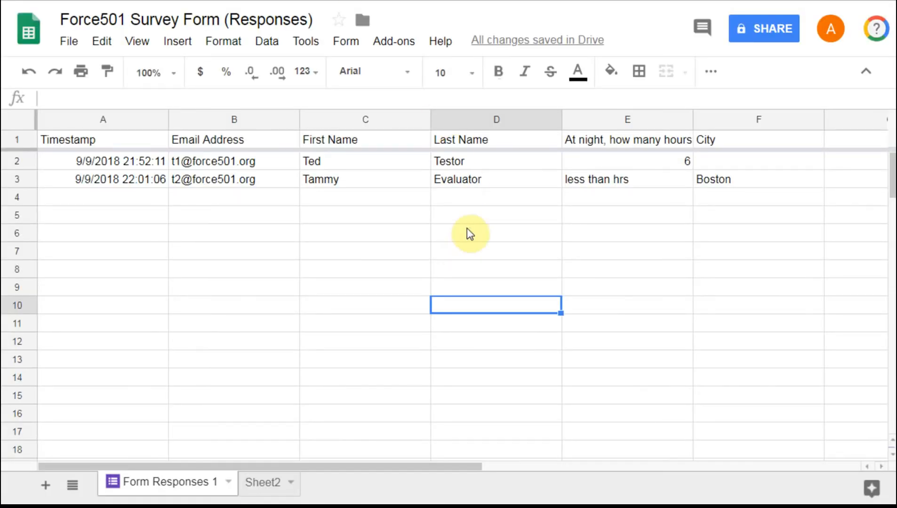
{"action": "mouse_move", "coordinate": [671, 172]}
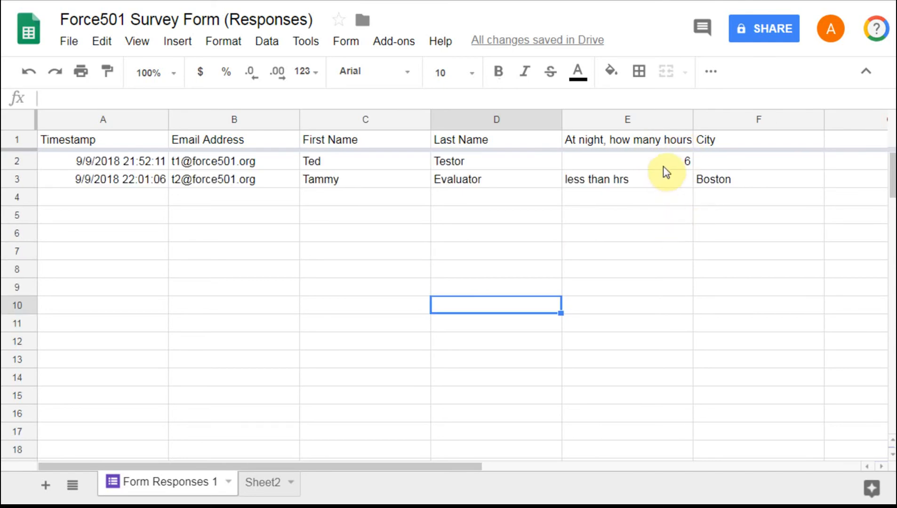
{"action": "mouse_move", "coordinate": [663, 168]}
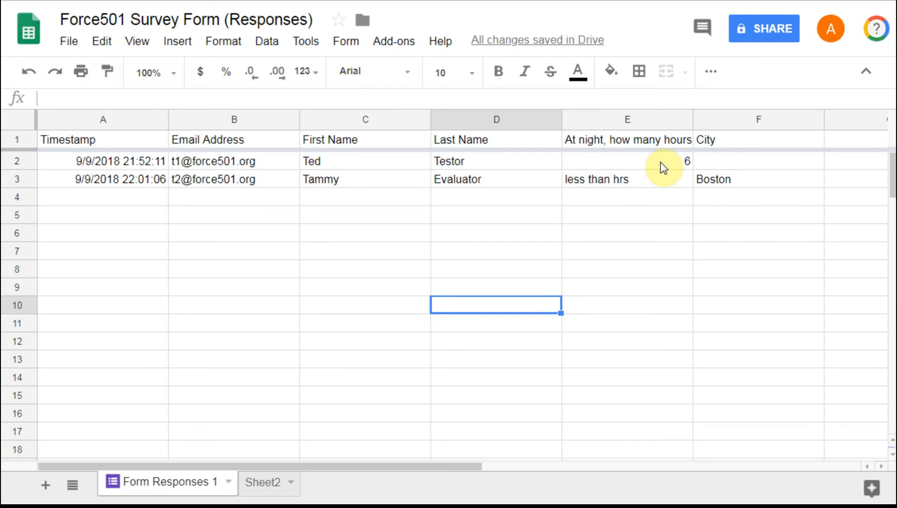
{"action": "mouse_move", "coordinate": [657, 185]}
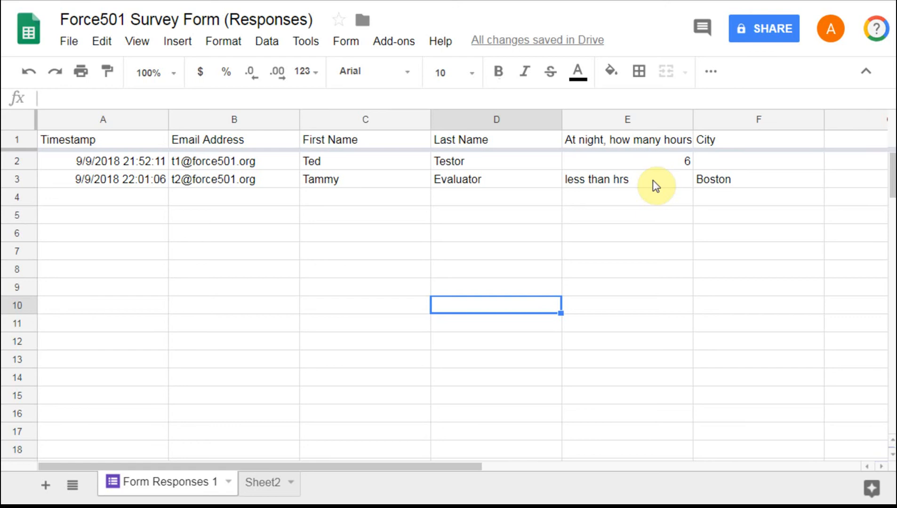
{"action": "mouse_move", "coordinate": [451, 353]}
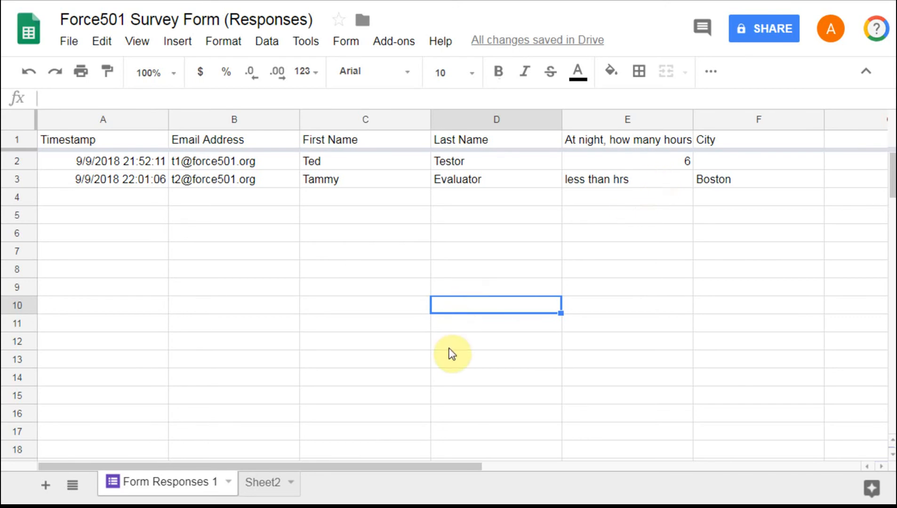
{"action": "mouse_move", "coordinate": [452, 377]}
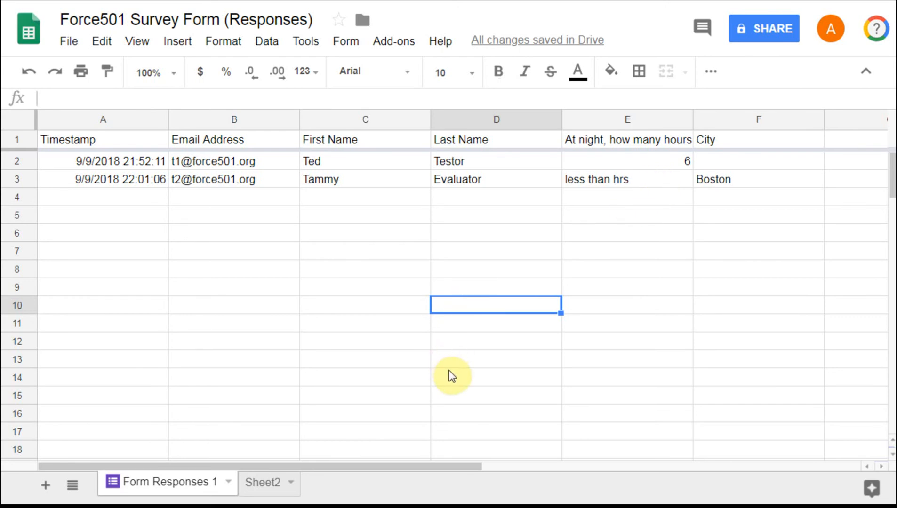
{"action": "mouse_move", "coordinate": [438, 371]}
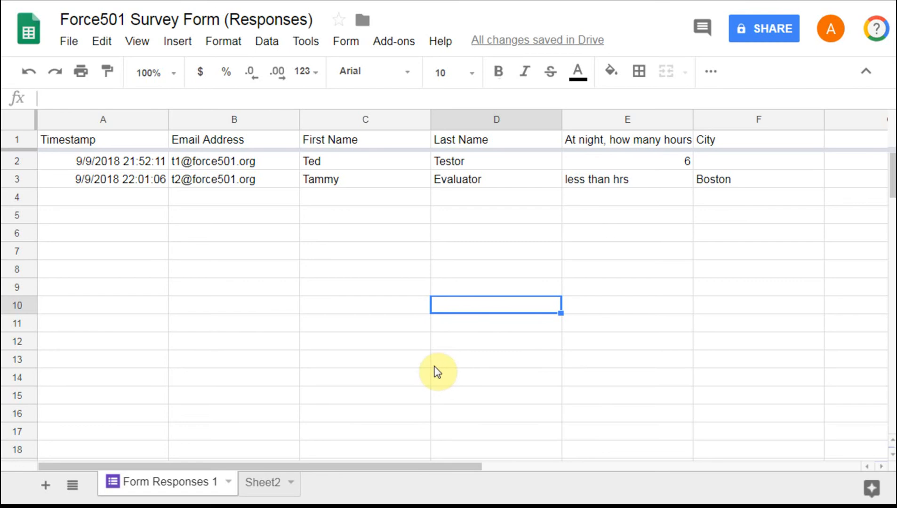
{"action": "mouse_move", "coordinate": [420, 368]}
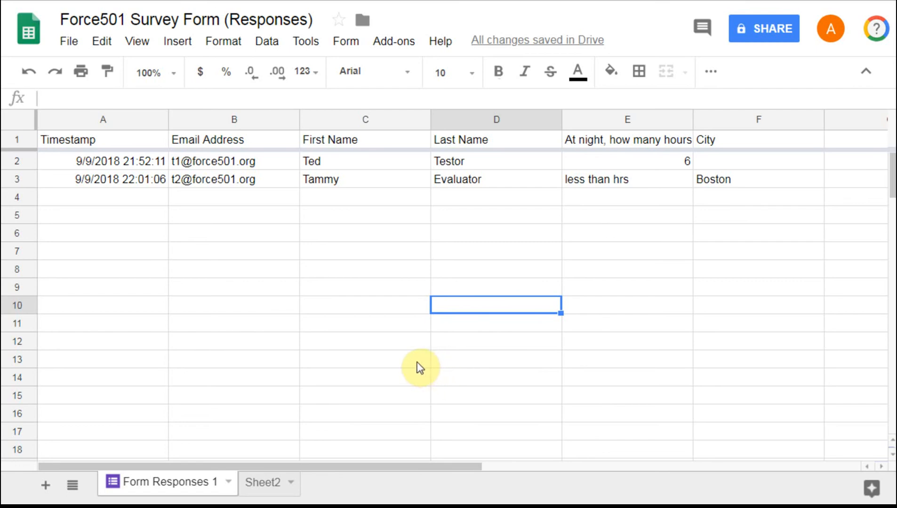
Return to the form editor and select the City question card
{"action": "left_click", "coordinate": [345, 40]}
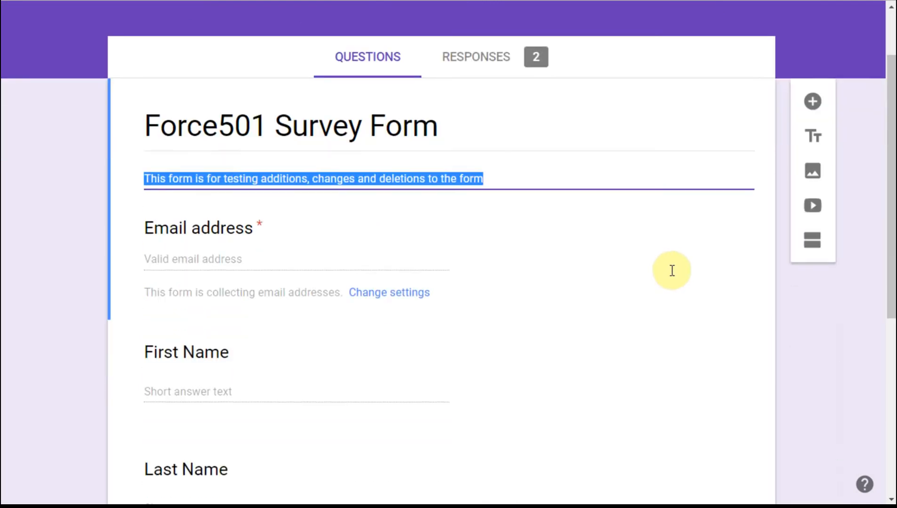
{"action": "scroll", "scroll_direction": "down", "scroll_amount": 3}
{"action": "type", "text": "City"}
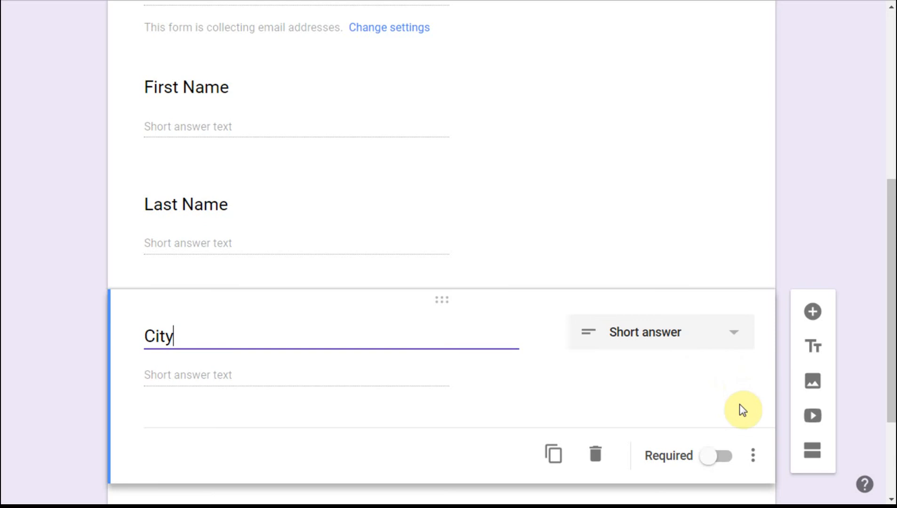
{"action": "left_click", "coordinate": [595, 455]}
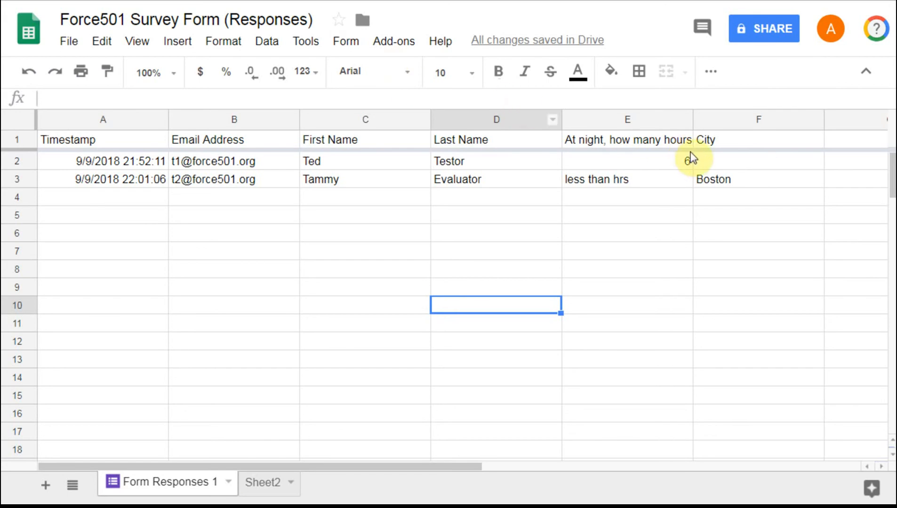
{"action": "mouse_move", "coordinate": [727, 150]}
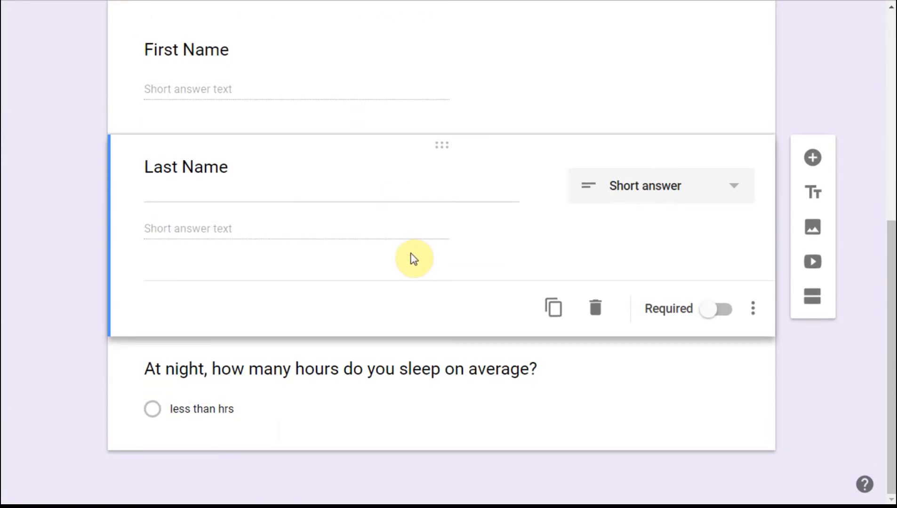
{"action": "mouse_move", "coordinate": [675, 430]}
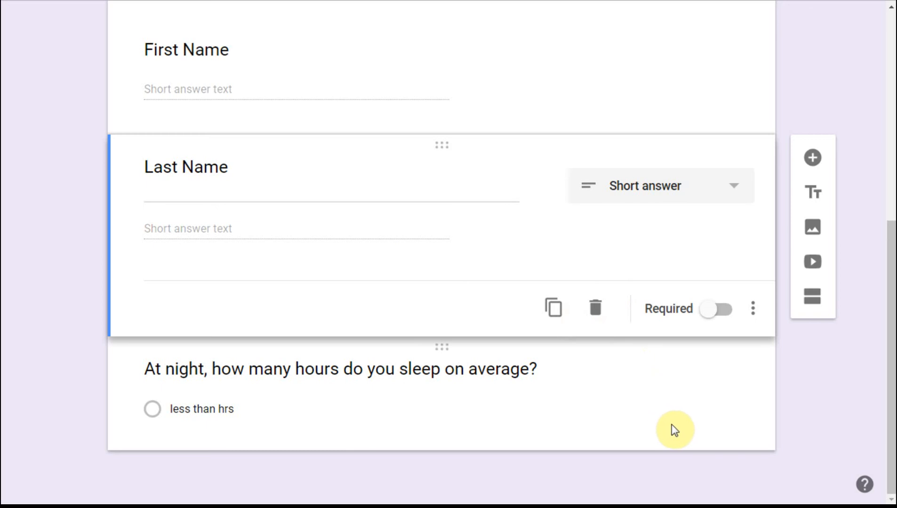
{"action": "mouse_move", "coordinate": [886, 160]}
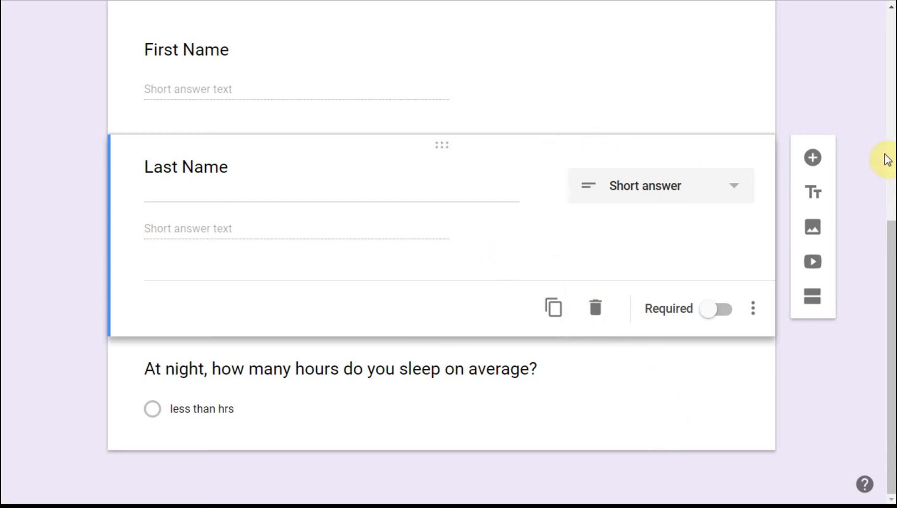
{"action": "left_click", "coordinate": [812, 157]}
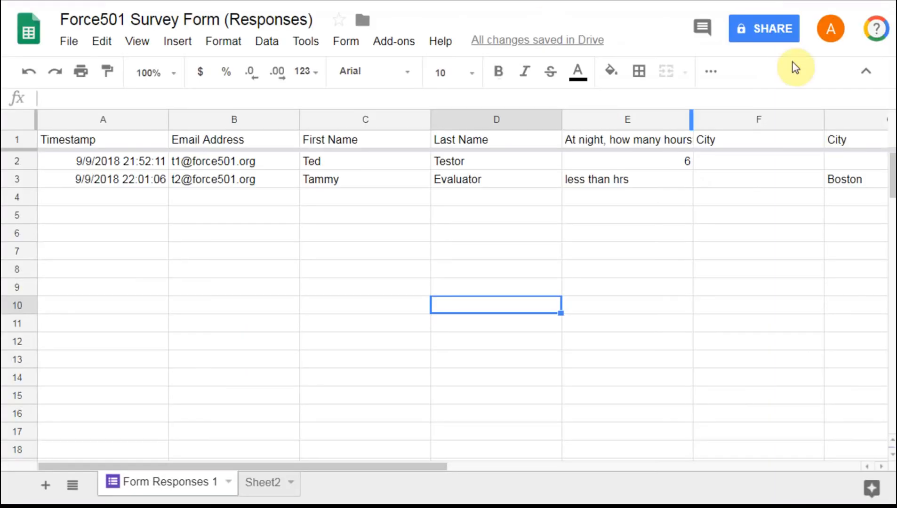
{"action": "mouse_move", "coordinate": [798, 146]}
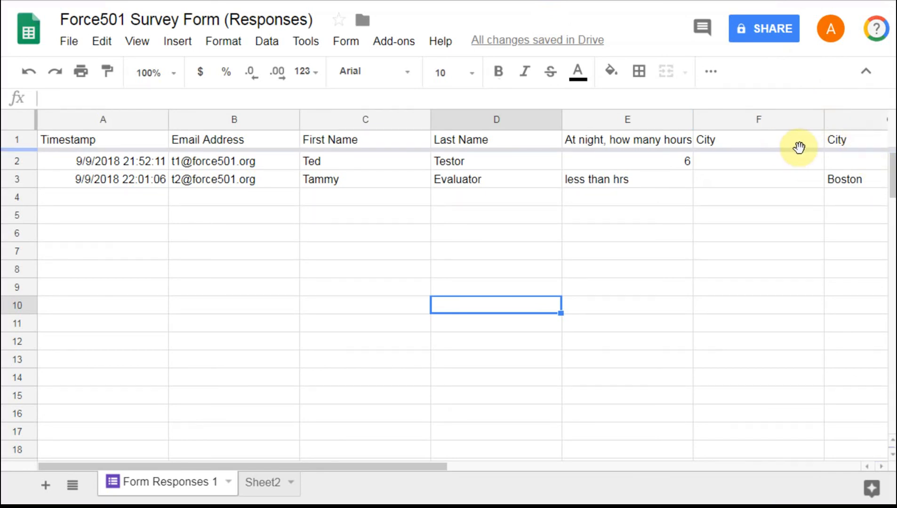
{"action": "mouse_move", "coordinate": [748, 207]}
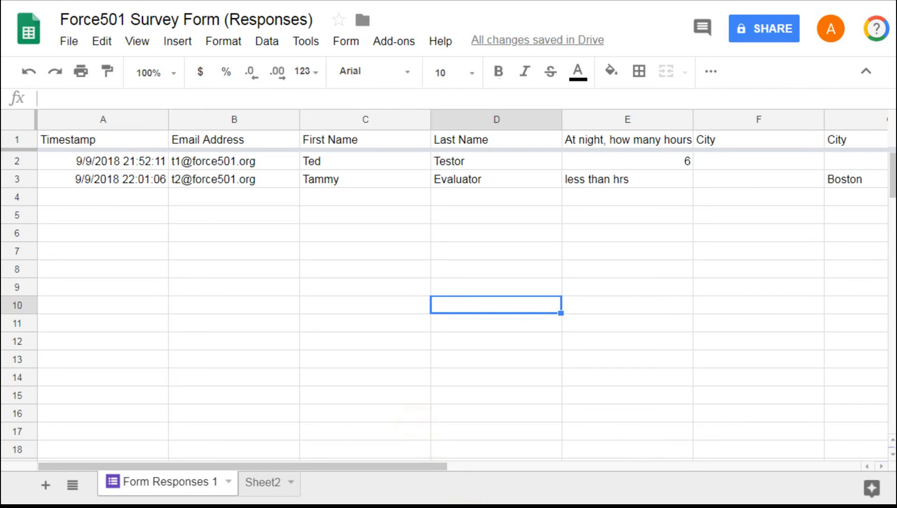
{"action": "mouse_move", "coordinate": [510, 410]}
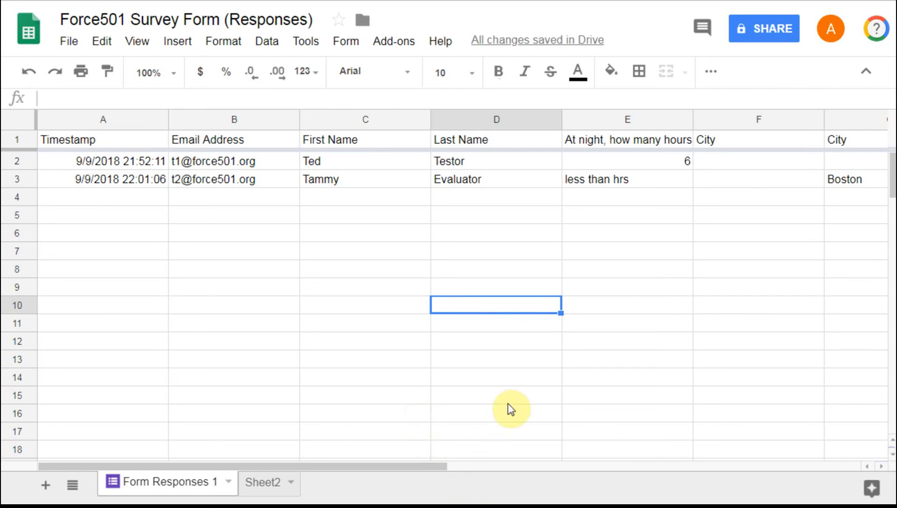
{"action": "mouse_move", "coordinate": [646, 143]}
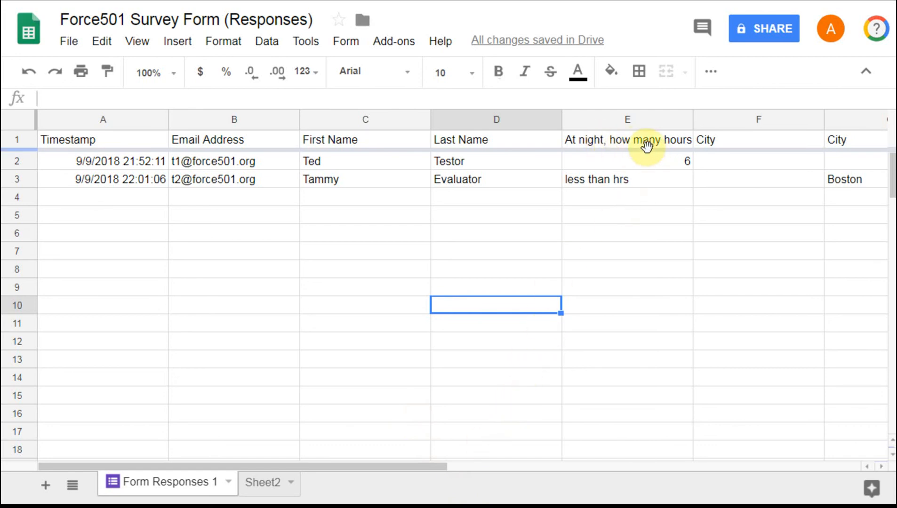
{"action": "mouse_move", "coordinate": [672, 149]}
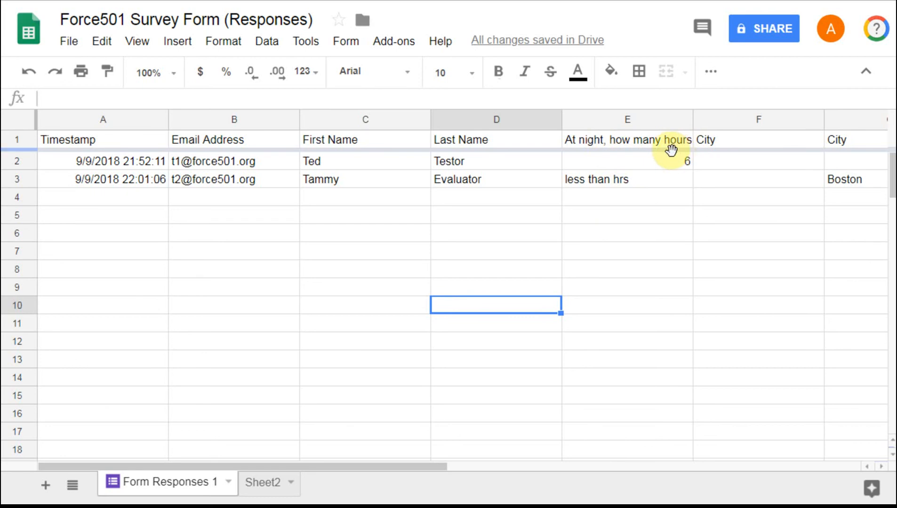